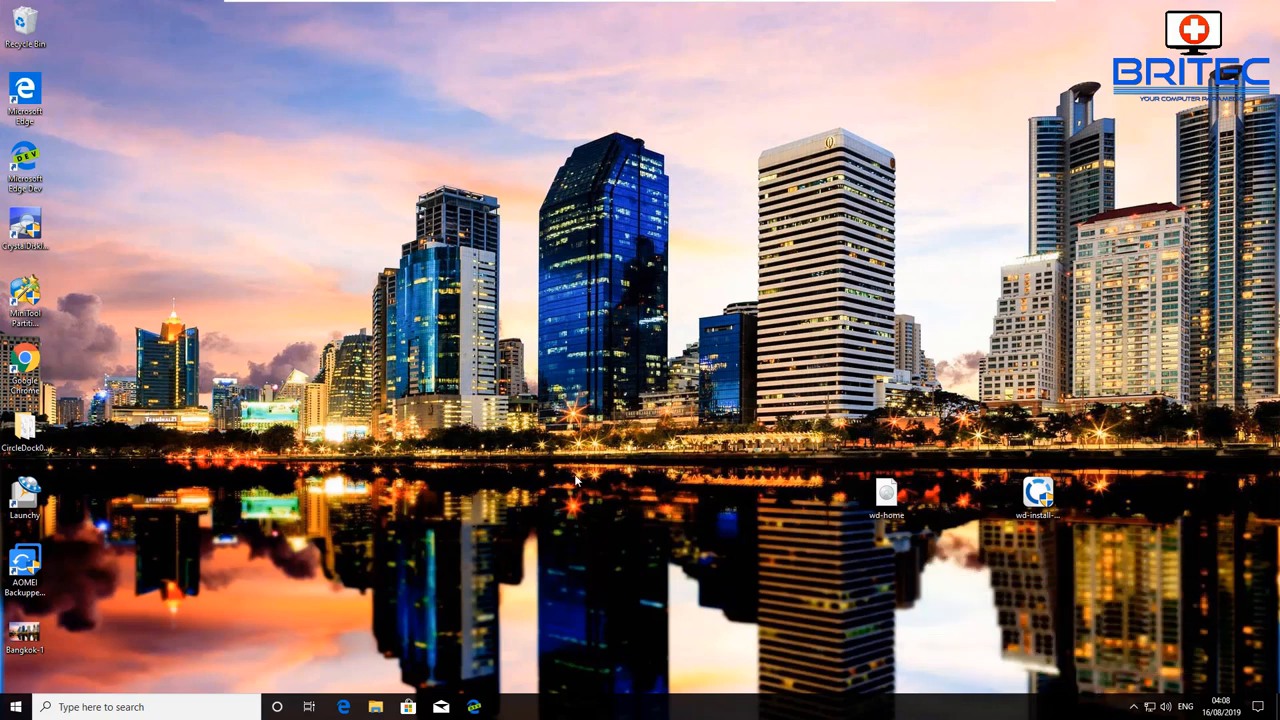
{"action": "mouse_move", "coordinate": [350, 520]}
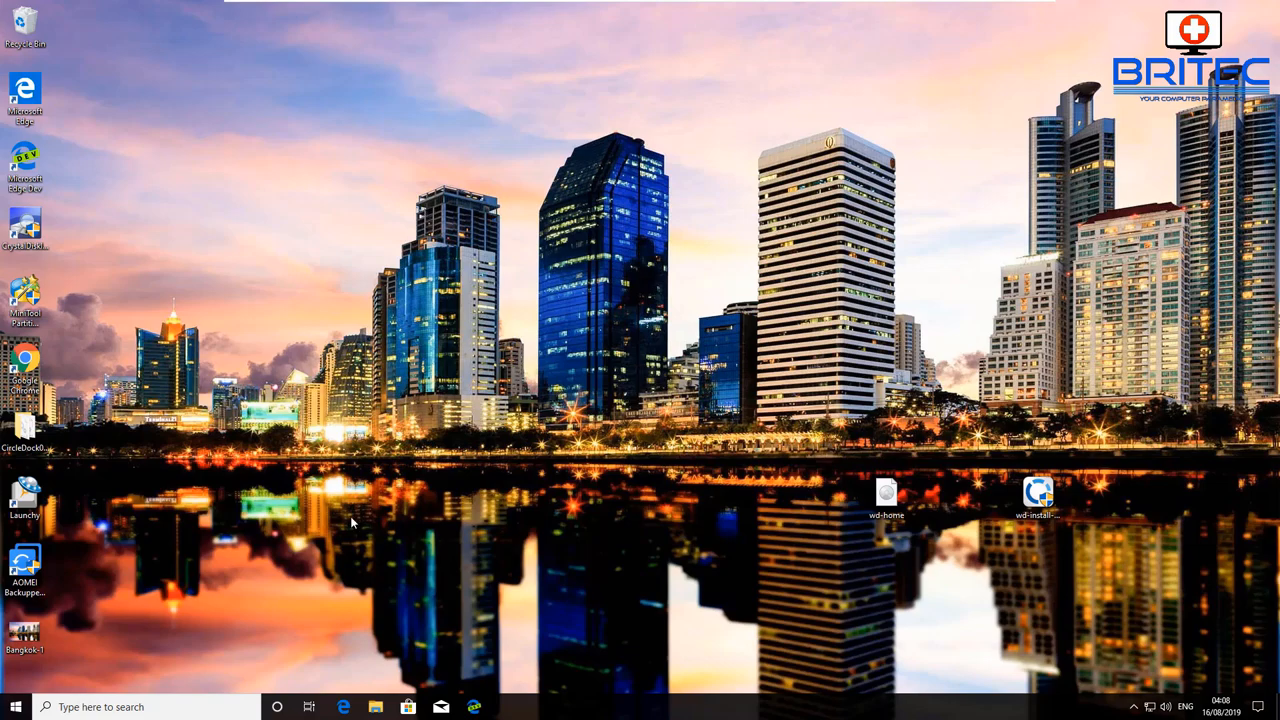
- Launch the Windows Settings app from the Start menu
{"action": "left_click", "coordinate": [16, 704]}
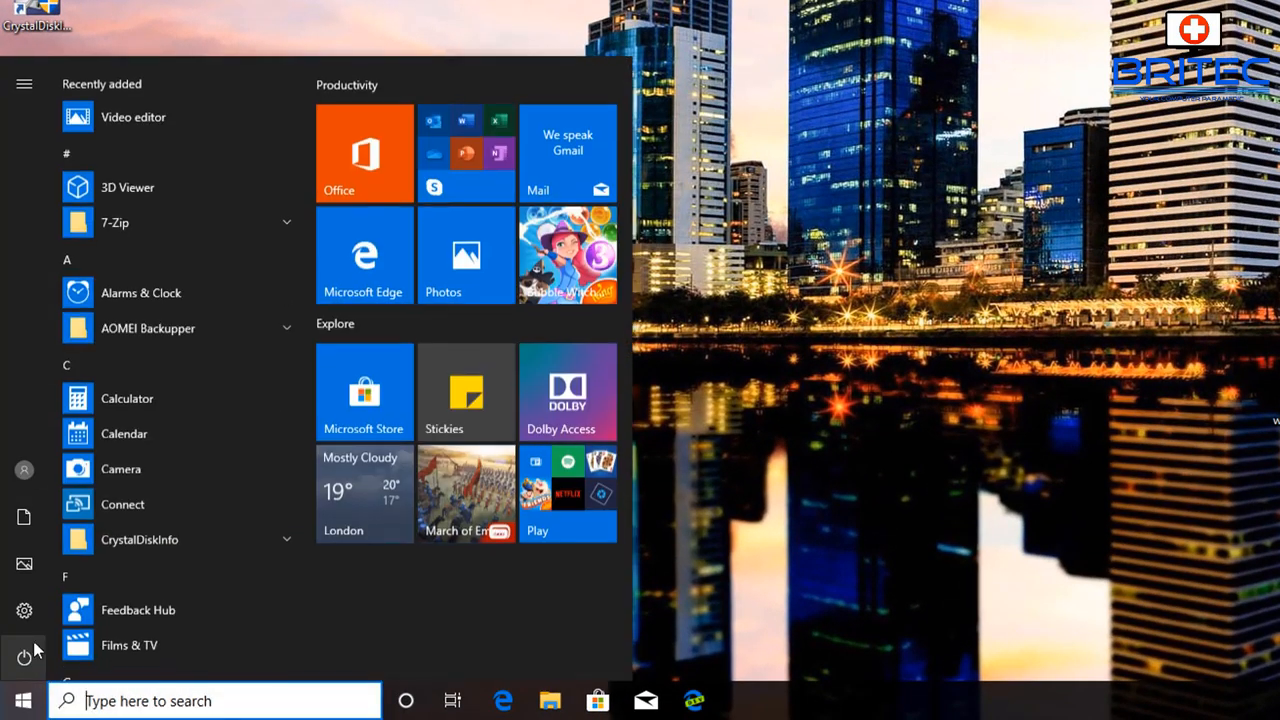
{"action": "left_click", "coordinate": [24, 610]}
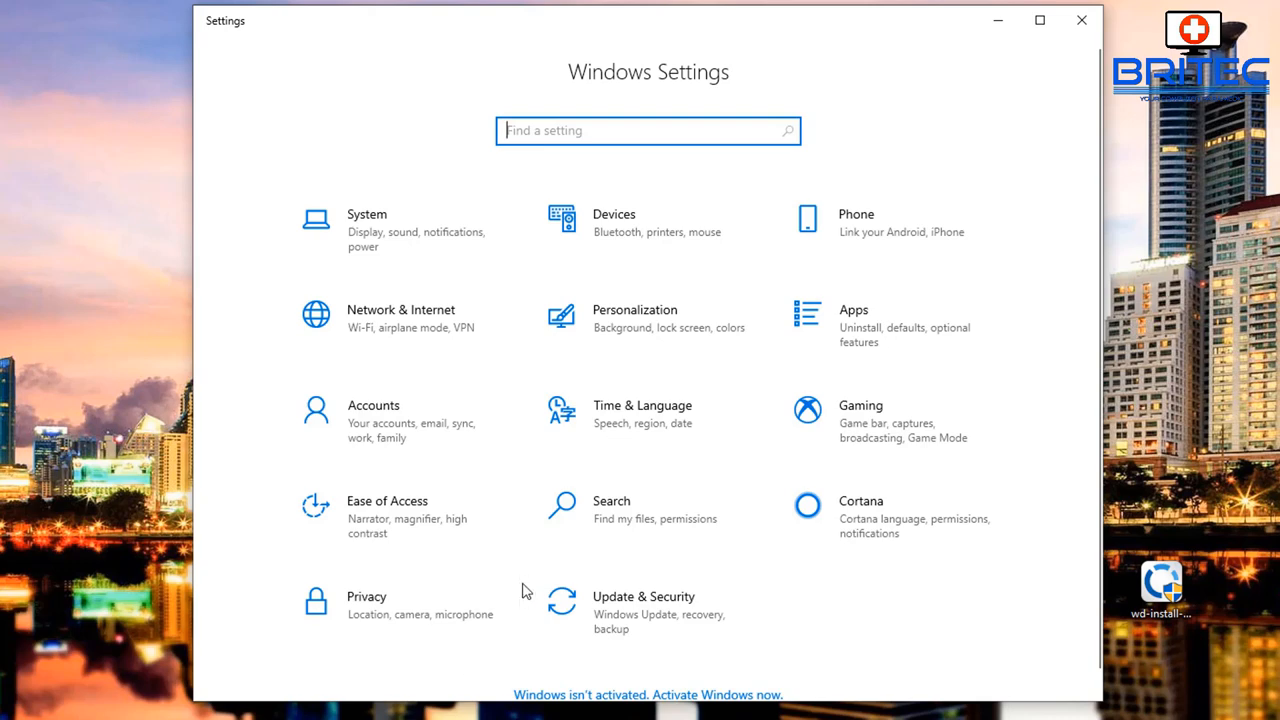
- In Devices > Bluetooth & other devices, attempt twice to remove the Galaxy S9+; it stays Connected
{"action": "left_click", "coordinate": [560, 220]}
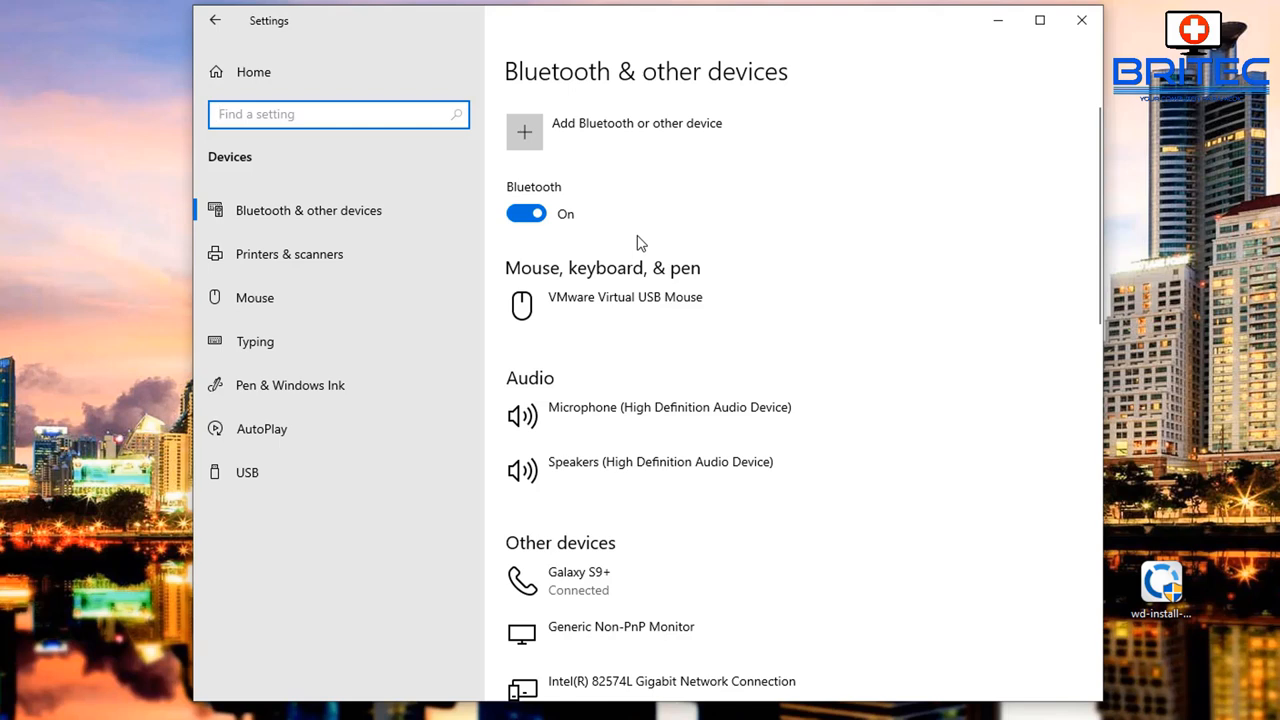
{"action": "scroll", "scroll_direction": "down", "scroll_amount": 3}
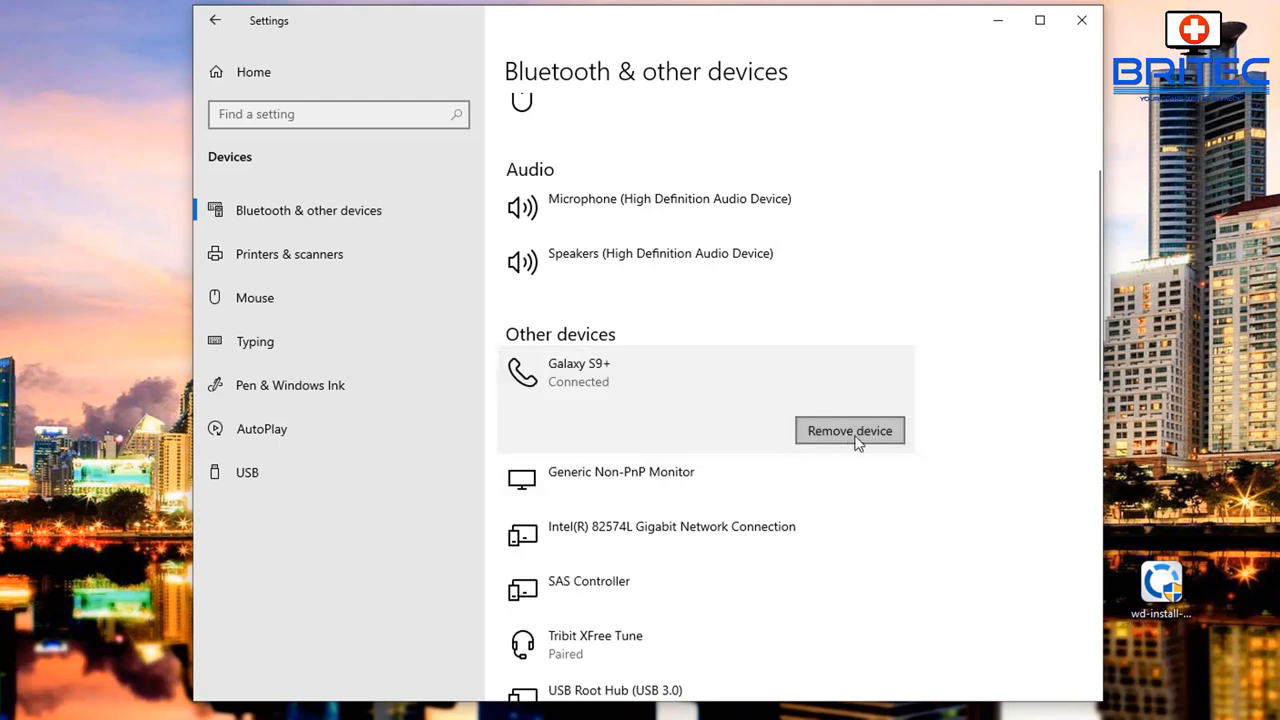
{"action": "left_click", "coordinate": [848, 430]}
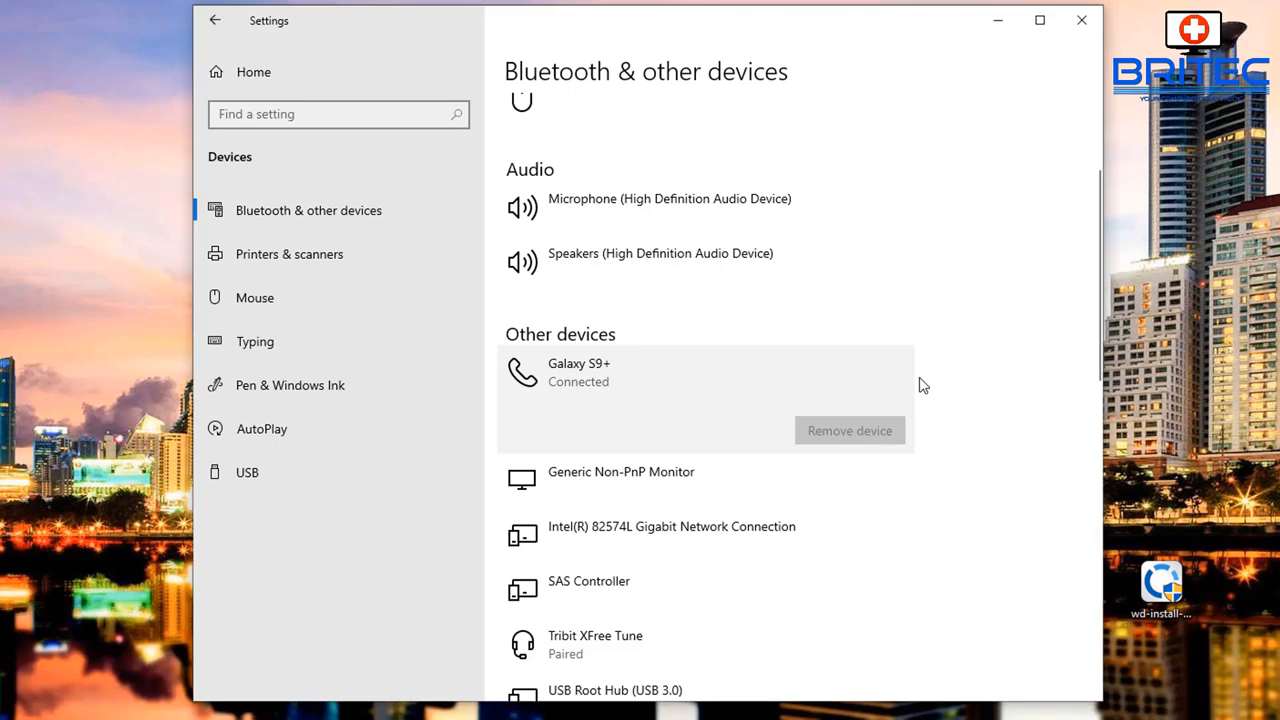
{"action": "mouse_move", "coordinate": [850, 438]}
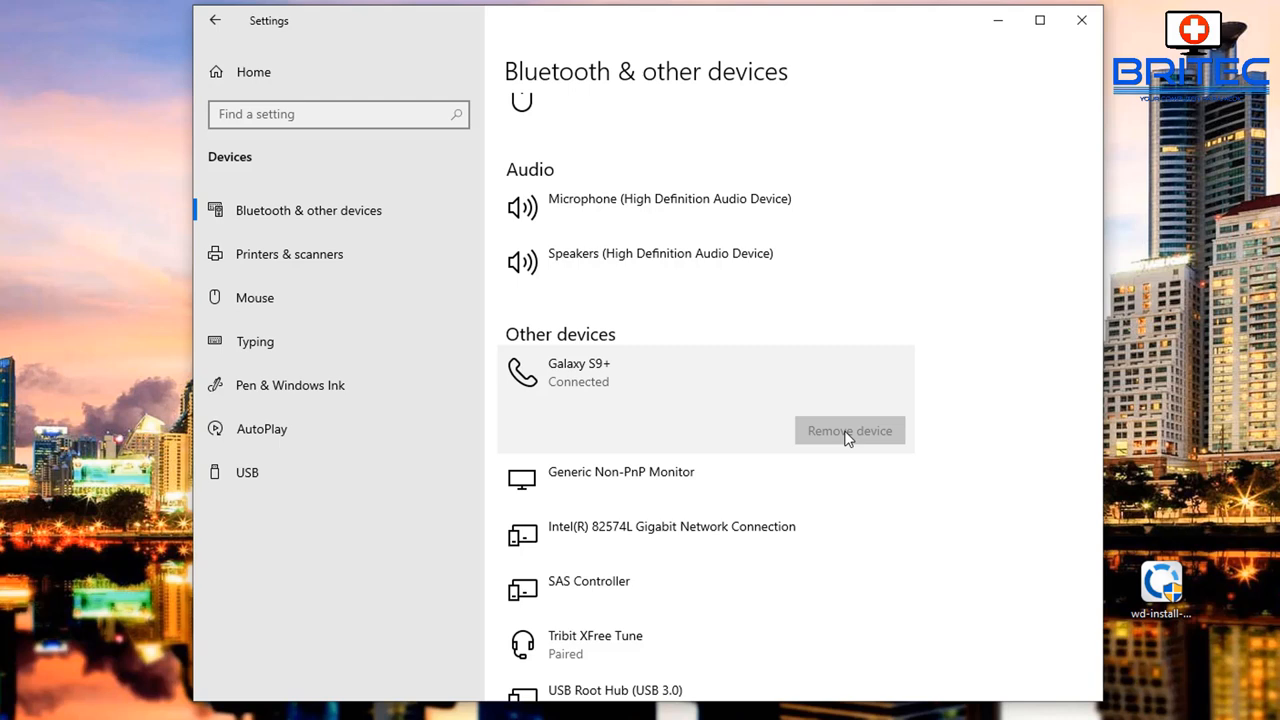
{"action": "mouse_move", "coordinate": [572, 438]}
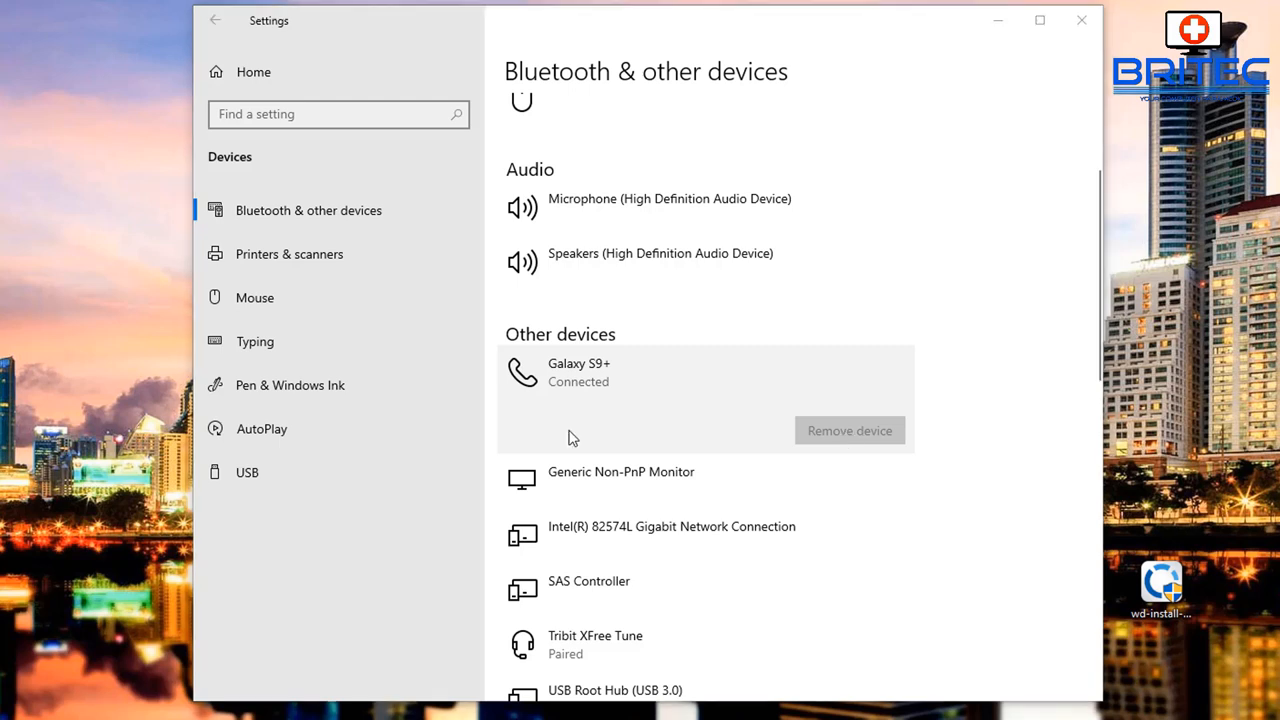
{"action": "left_click", "coordinate": [848, 430]}
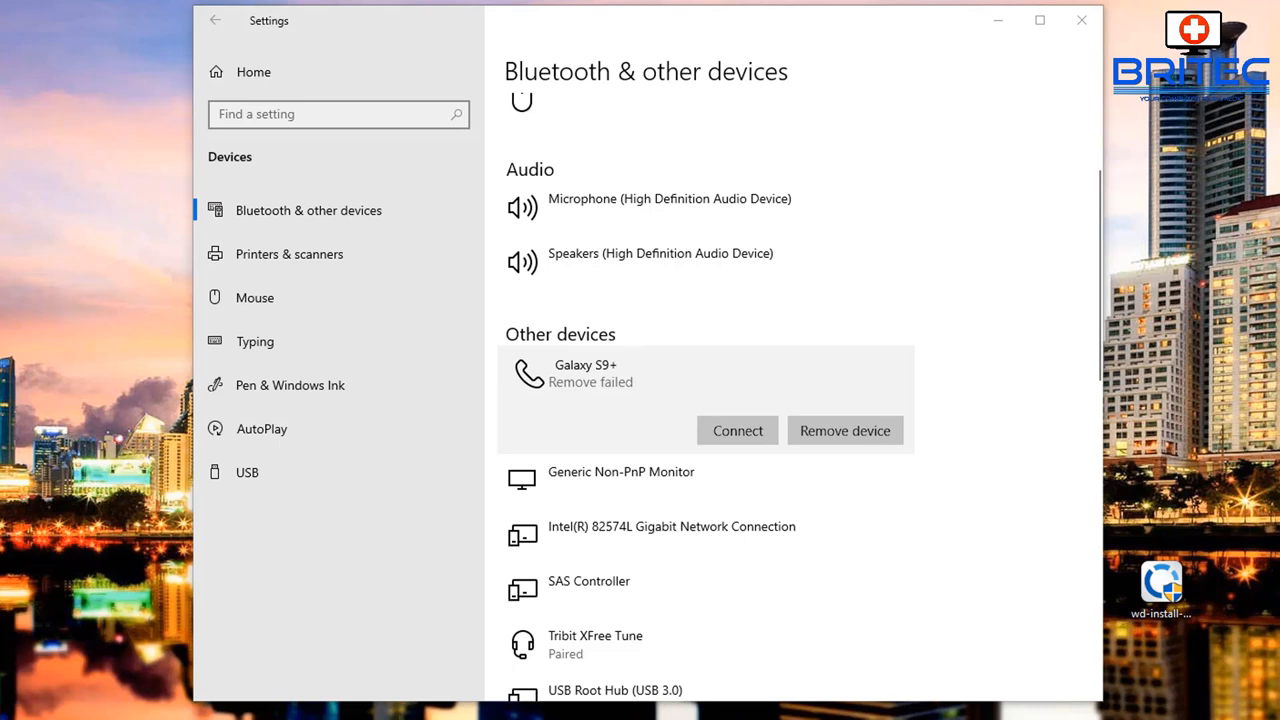
{"action": "left_click", "coordinate": [736, 430]}
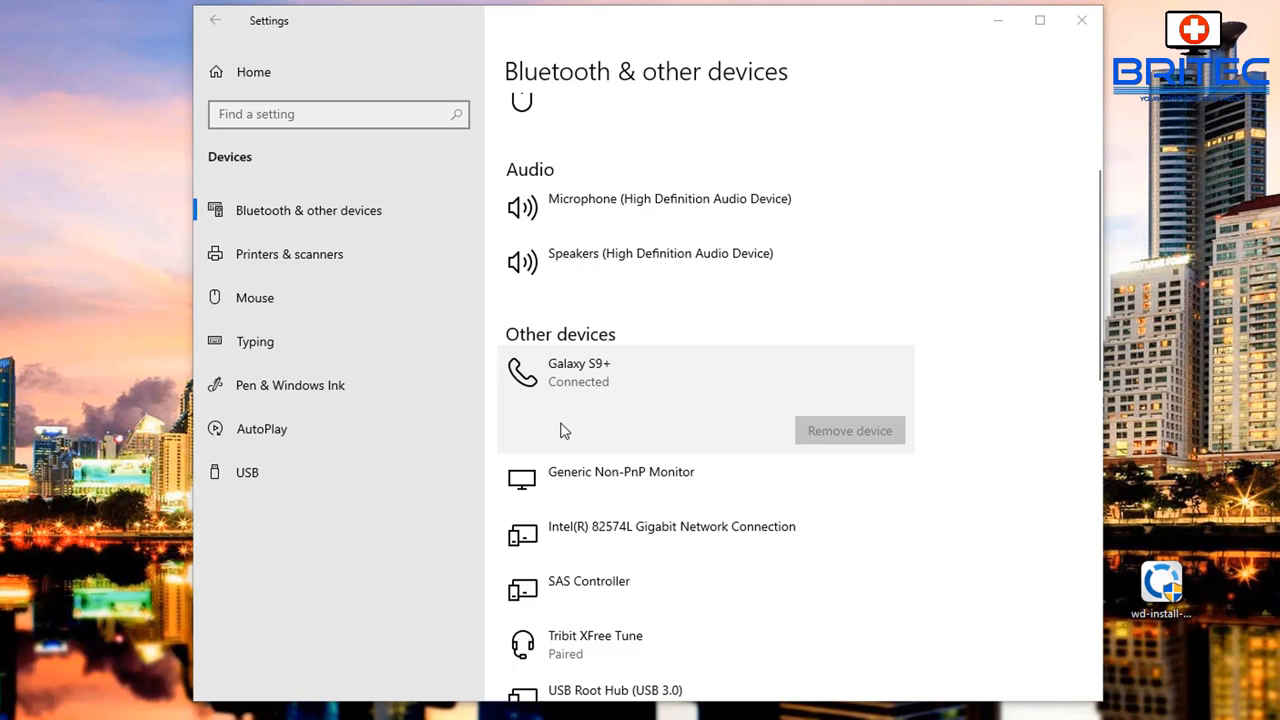
{"action": "mouse_move", "coordinate": [968, 632]}
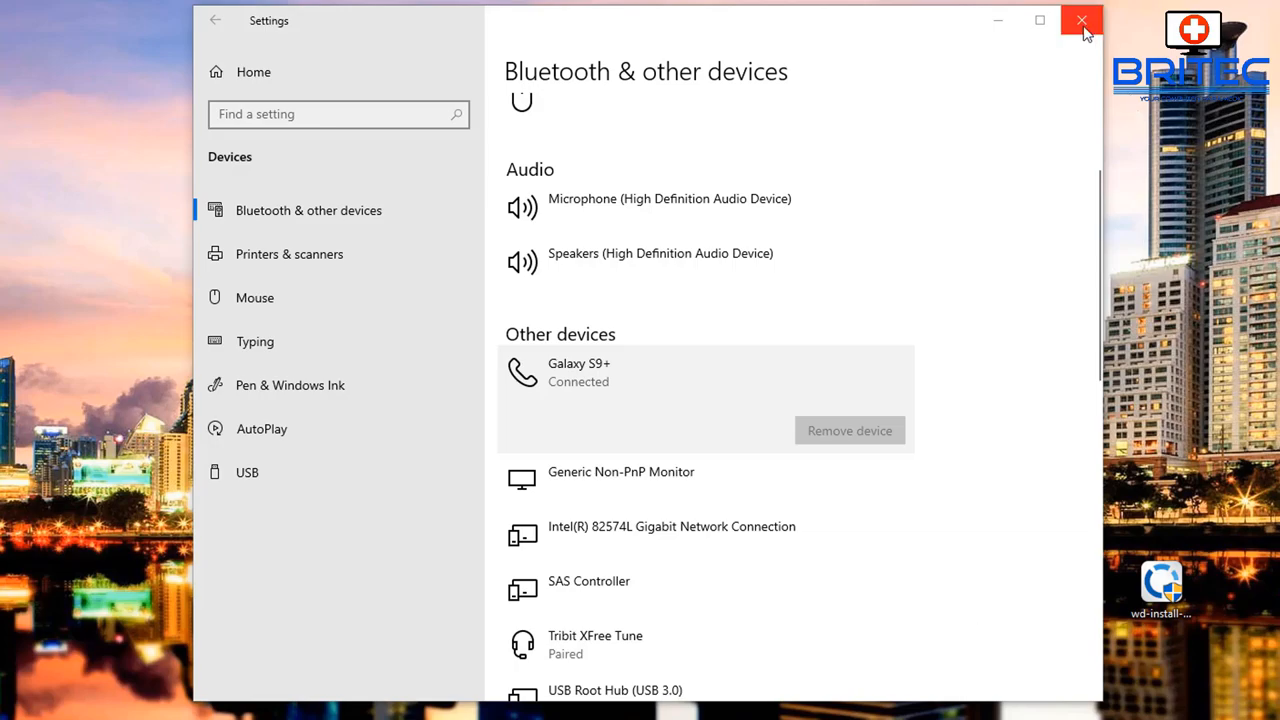
- Close Settings, launch Device Manager from the Start right-click menu and expand the Bluetooth category
{"action": "left_click", "coordinate": [1080, 20]}
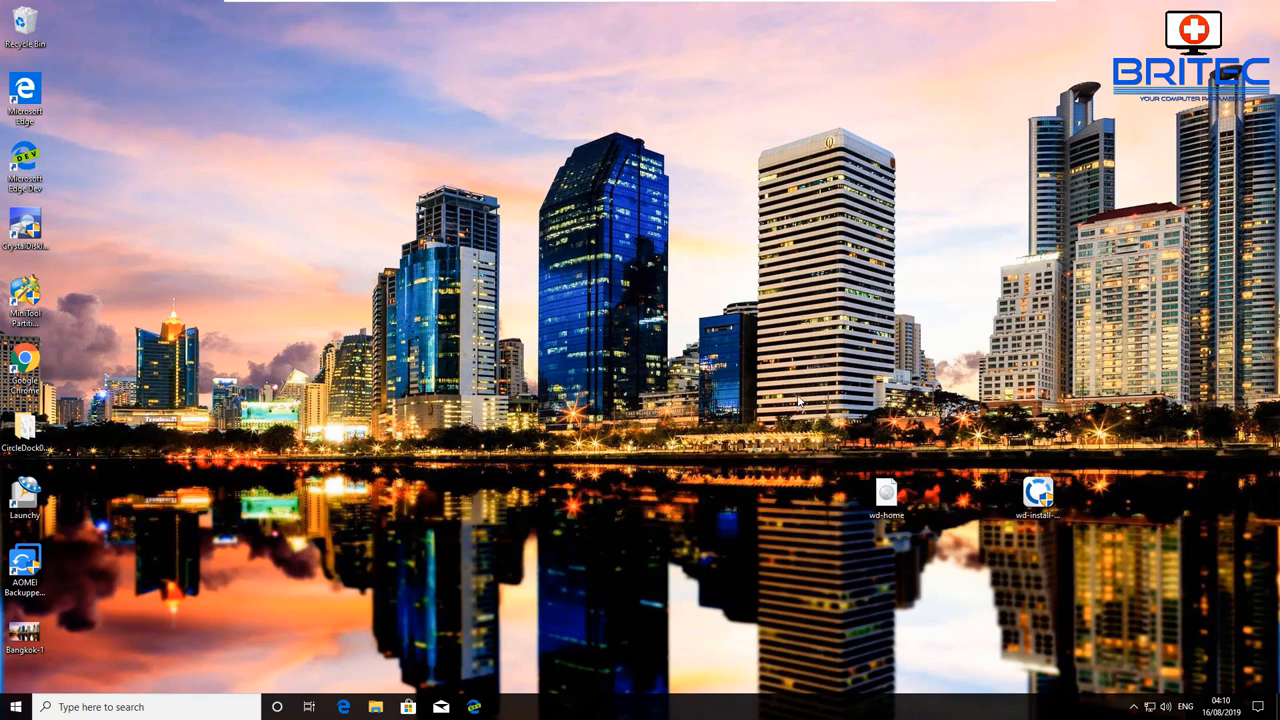
{"action": "right_click", "coordinate": [16, 706]}
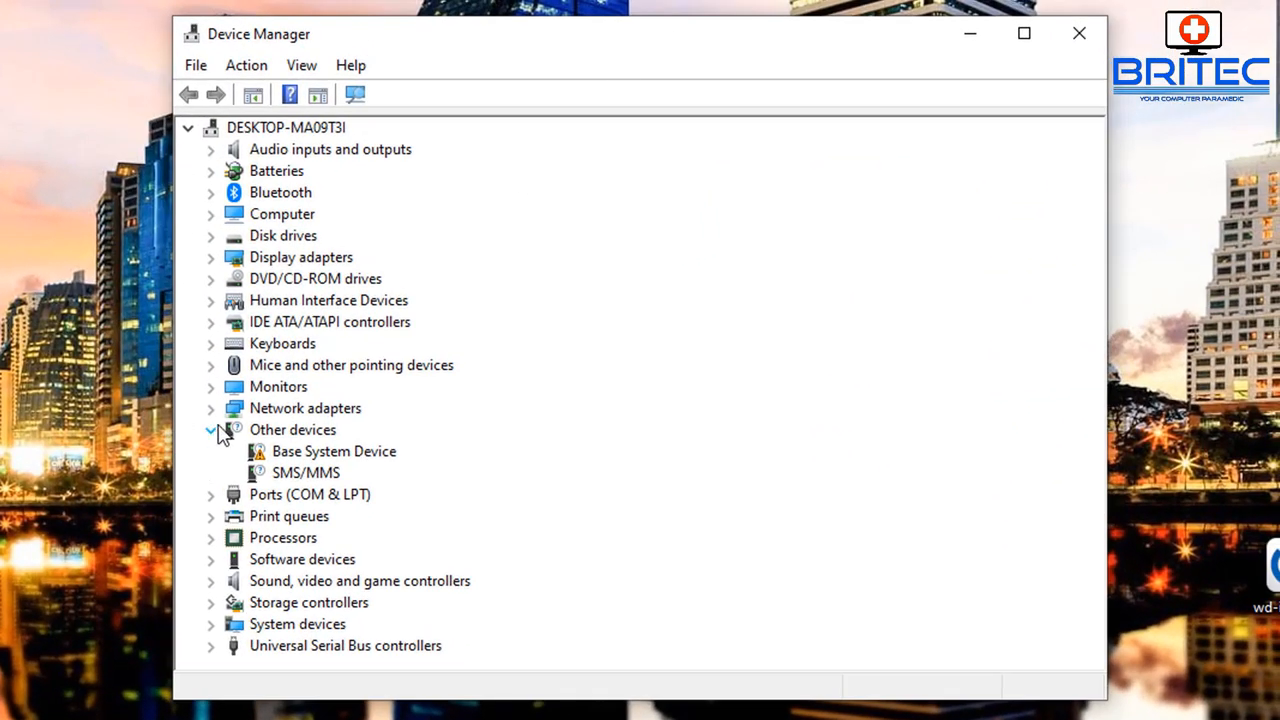
{"action": "left_click", "coordinate": [210, 428]}
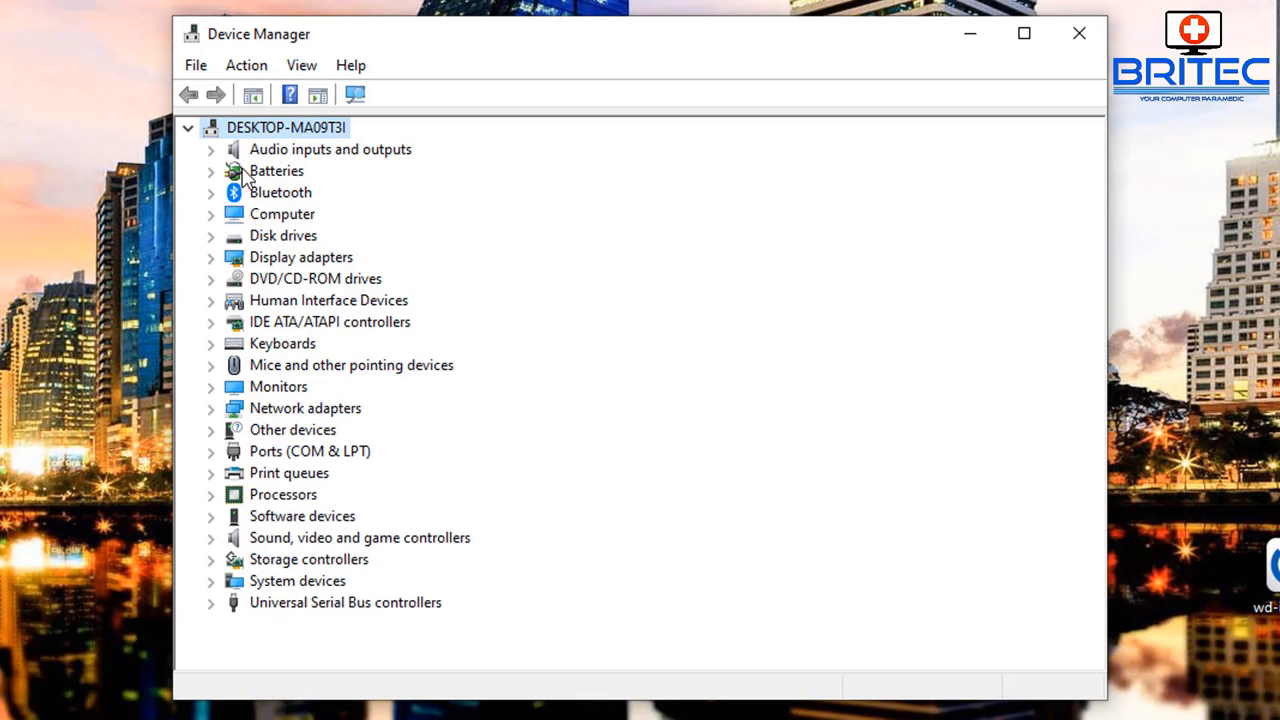
{"action": "mouse_move", "coordinate": [282, 210]}
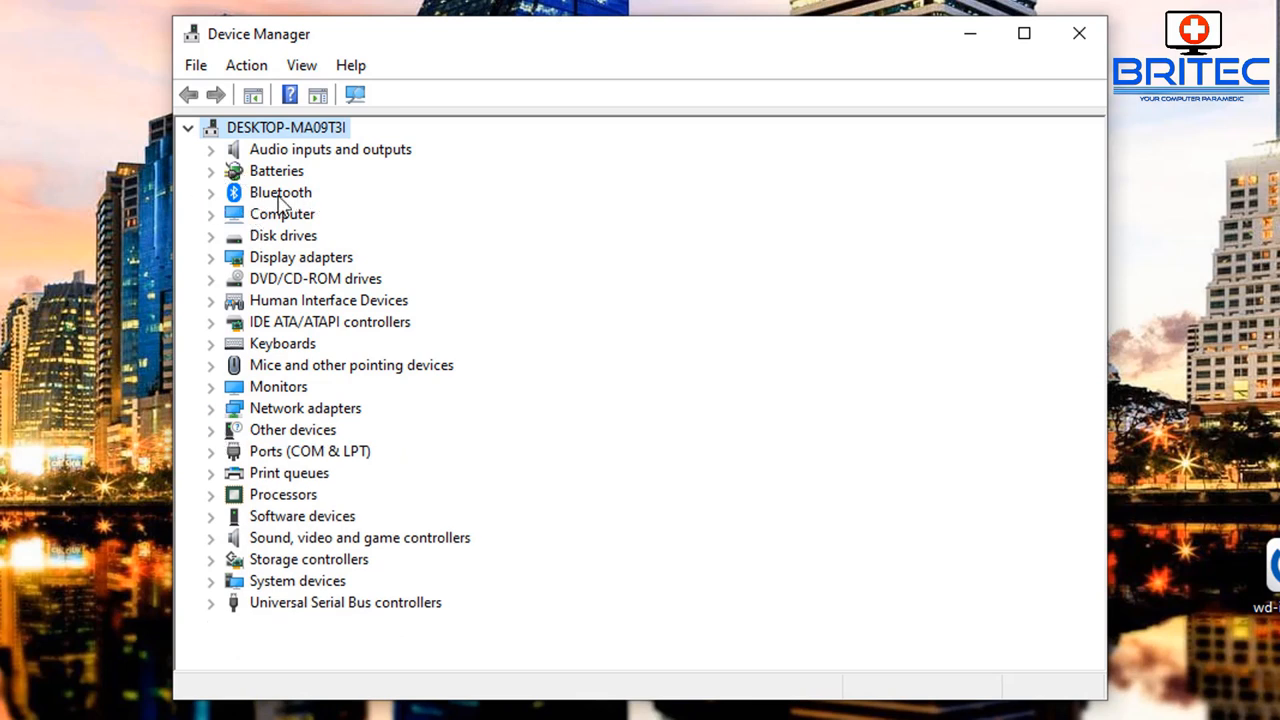
{"action": "left_click", "coordinate": [280, 192]}
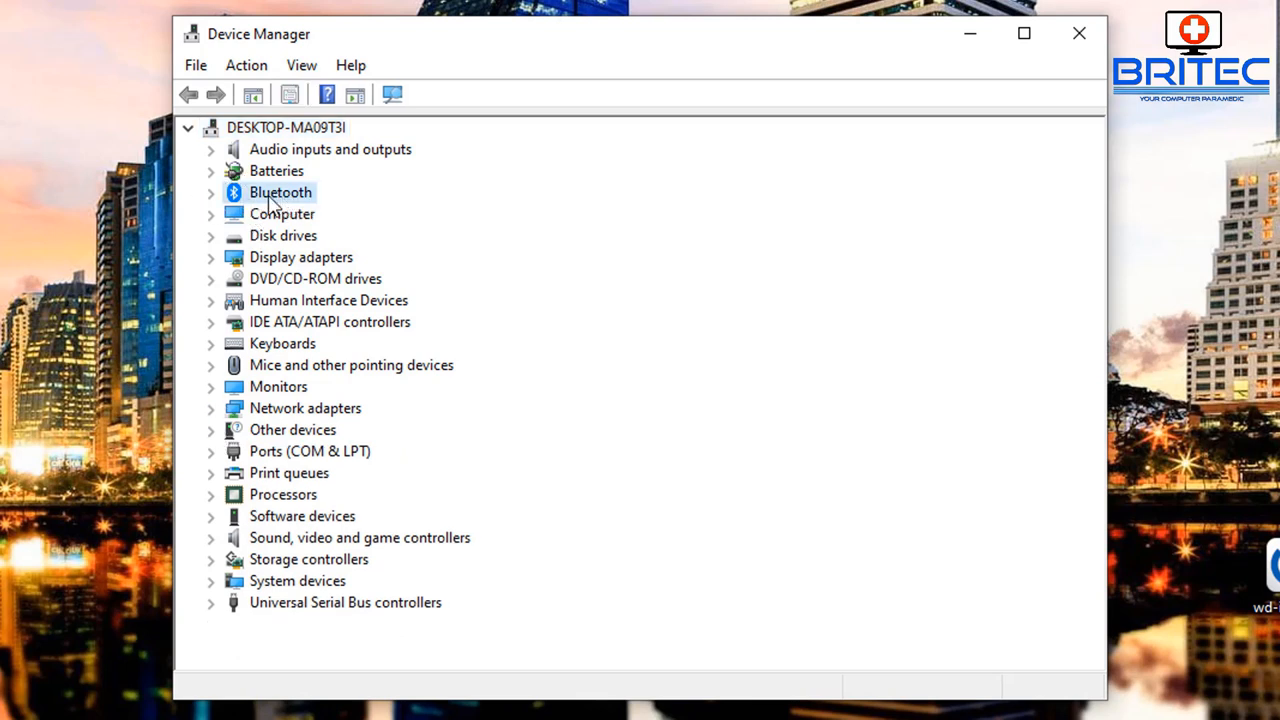
{"action": "mouse_move", "coordinate": [216, 198]}
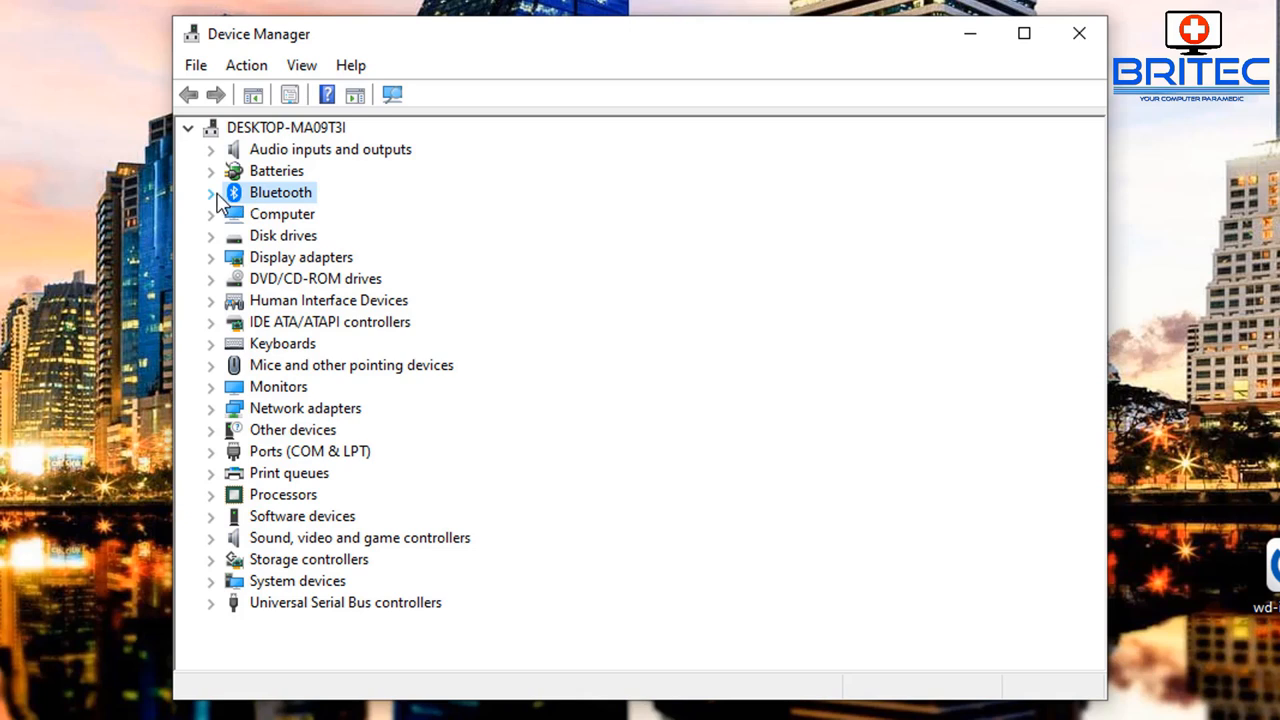
{"action": "left_click", "coordinate": [212, 192]}
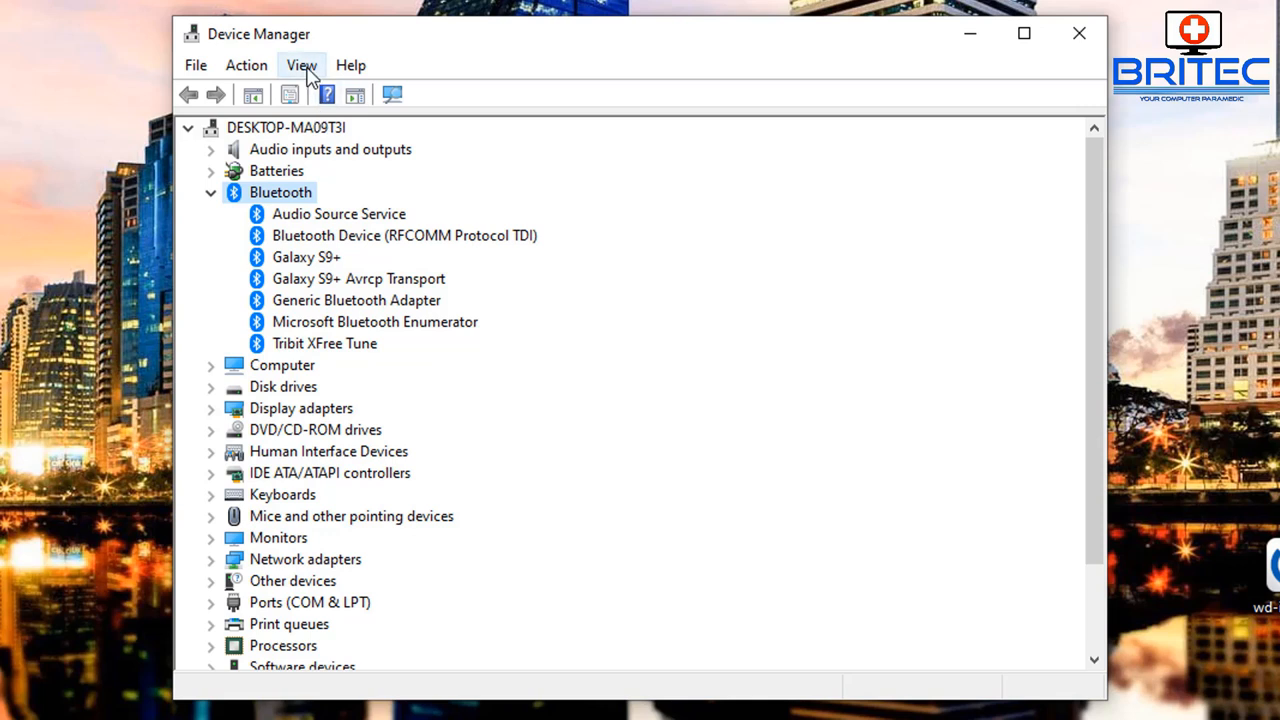
- Show hidden devices in Device Manager, revealing a second Galaxy S9+ Avrcp Transport entry
{"action": "left_click", "coordinate": [302, 64]}
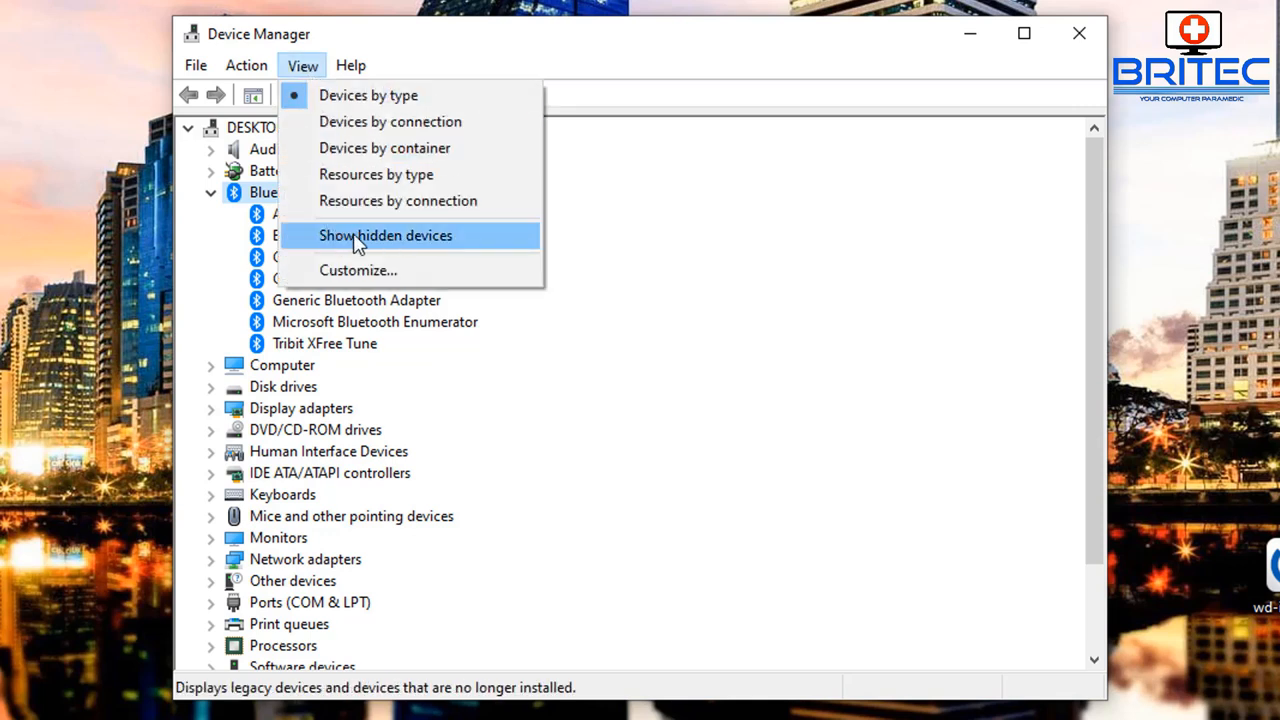
{"action": "left_click", "coordinate": [384, 236]}
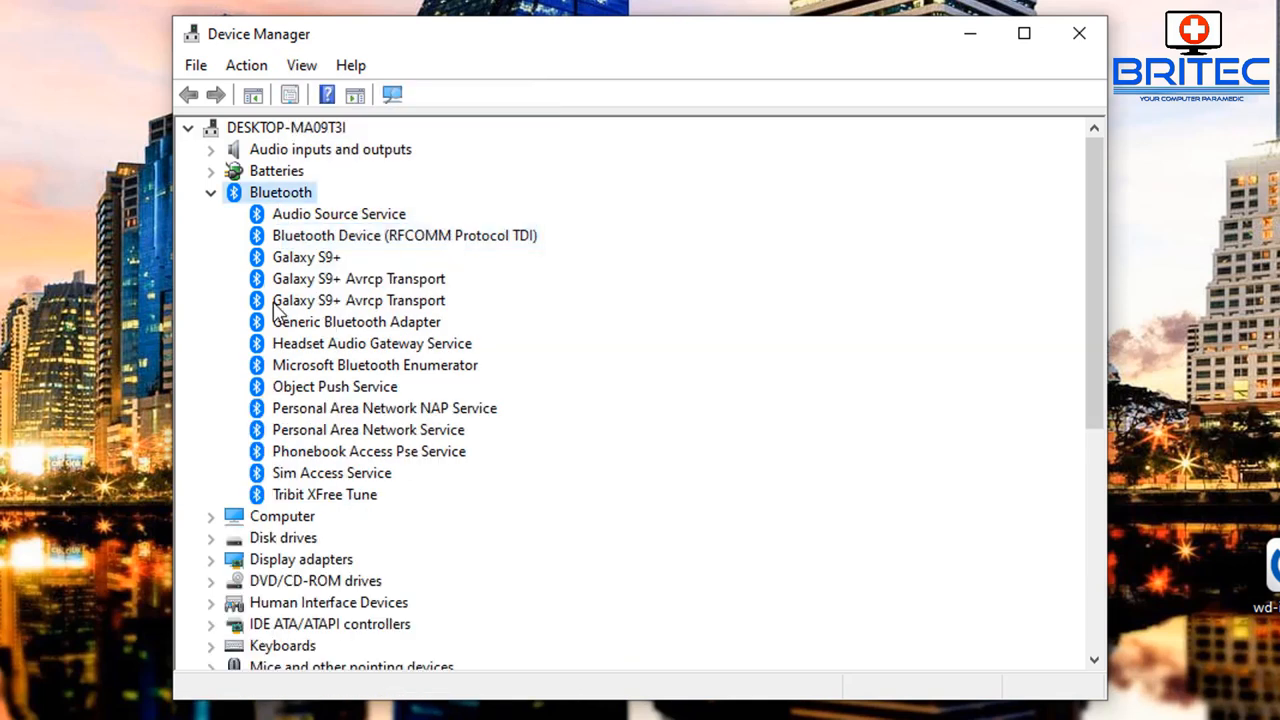
{"action": "mouse_move", "coordinate": [276, 478]}
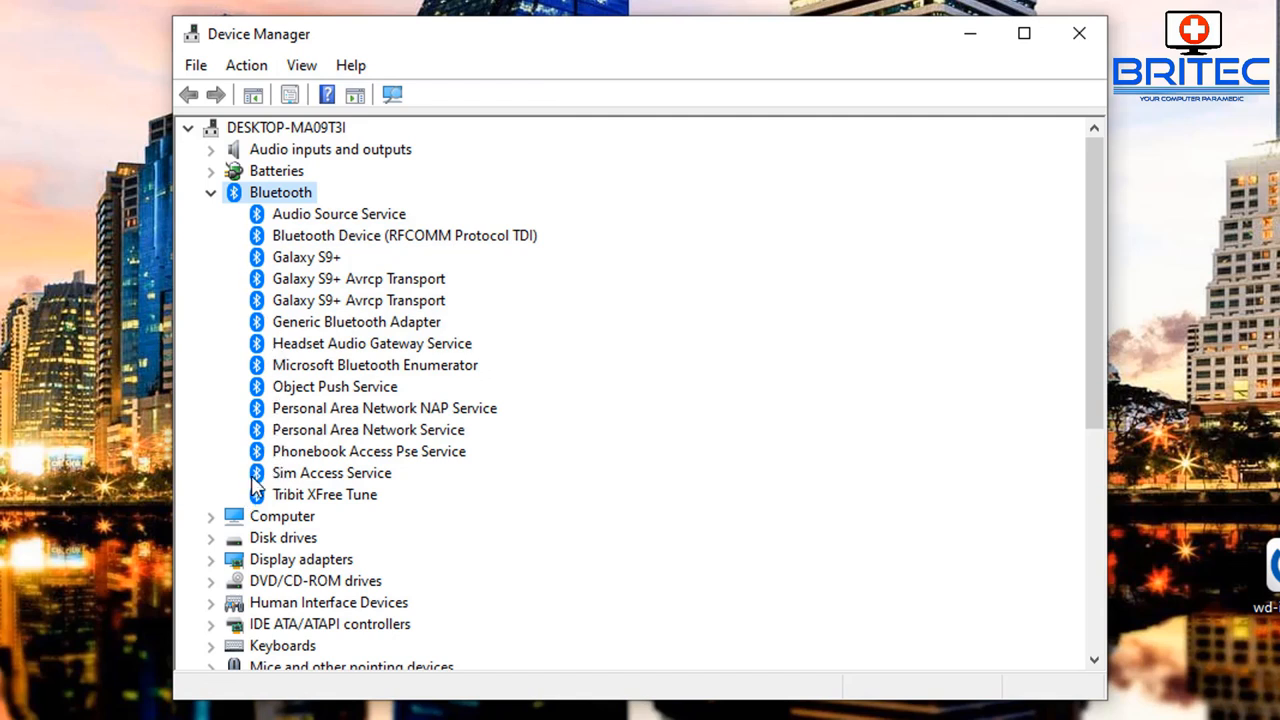
{"action": "mouse_move", "coordinate": [296, 408]}
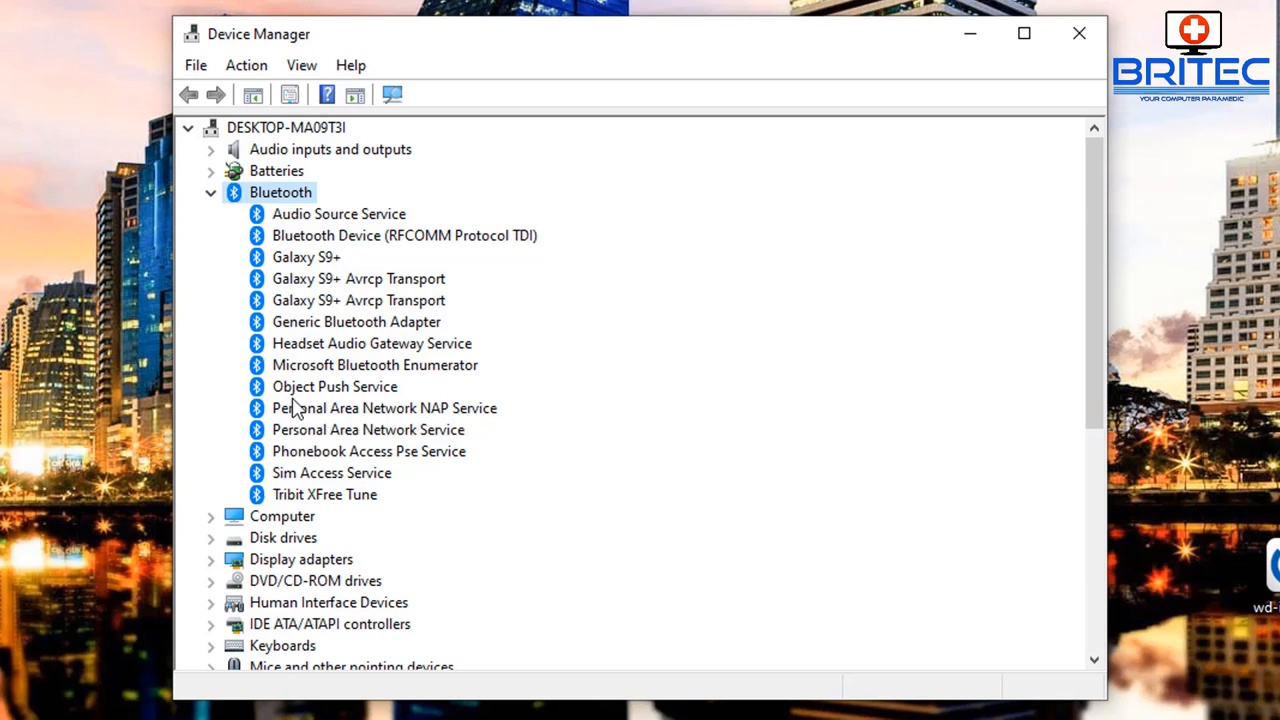
{"action": "mouse_move", "coordinate": [296, 432]}
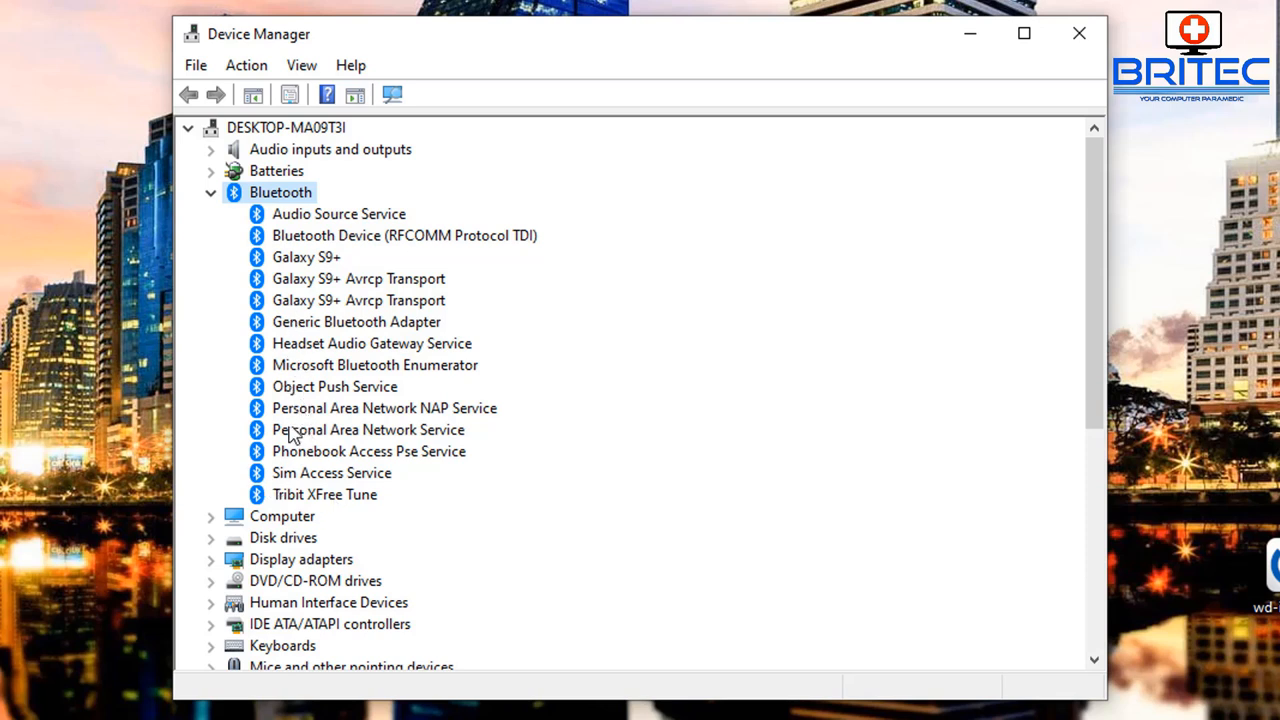
{"action": "right_click", "coordinate": [324, 494]}
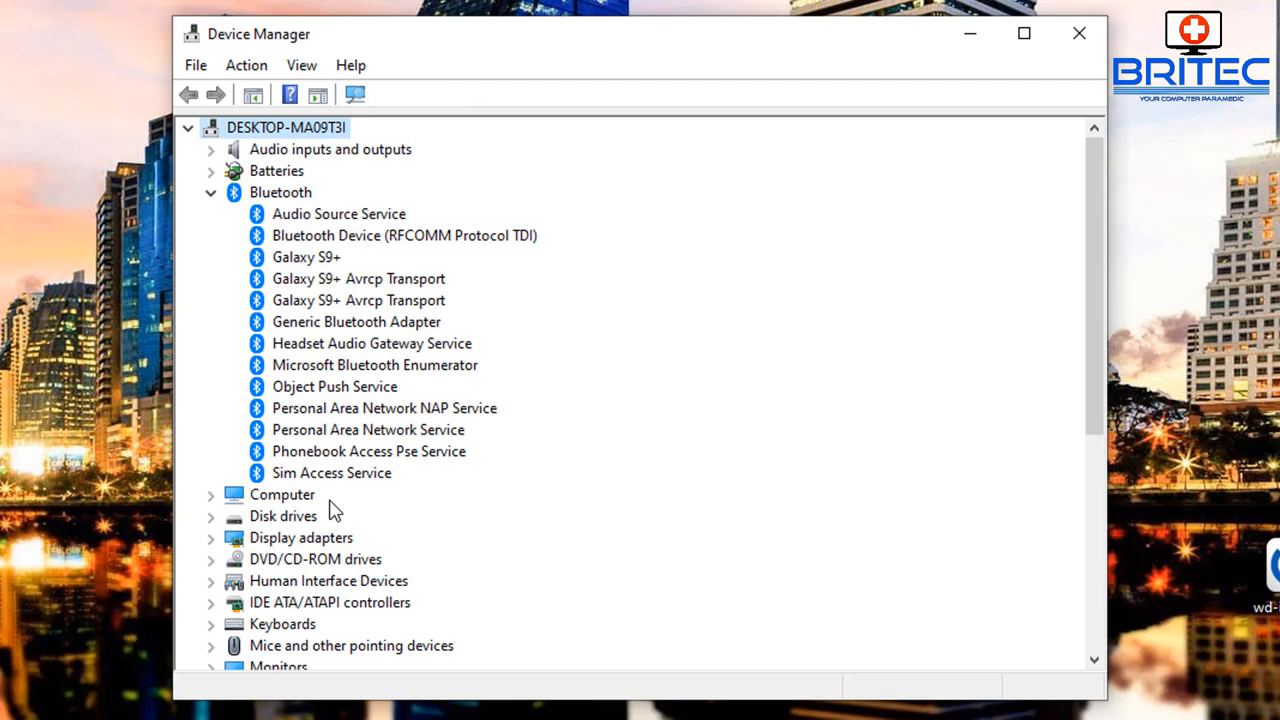
- Uninstall the Galaxy S9+ and the first Galaxy S9+ Avrcp Transport device from Bluetooth
{"action": "left_click", "coordinate": [358, 300]}
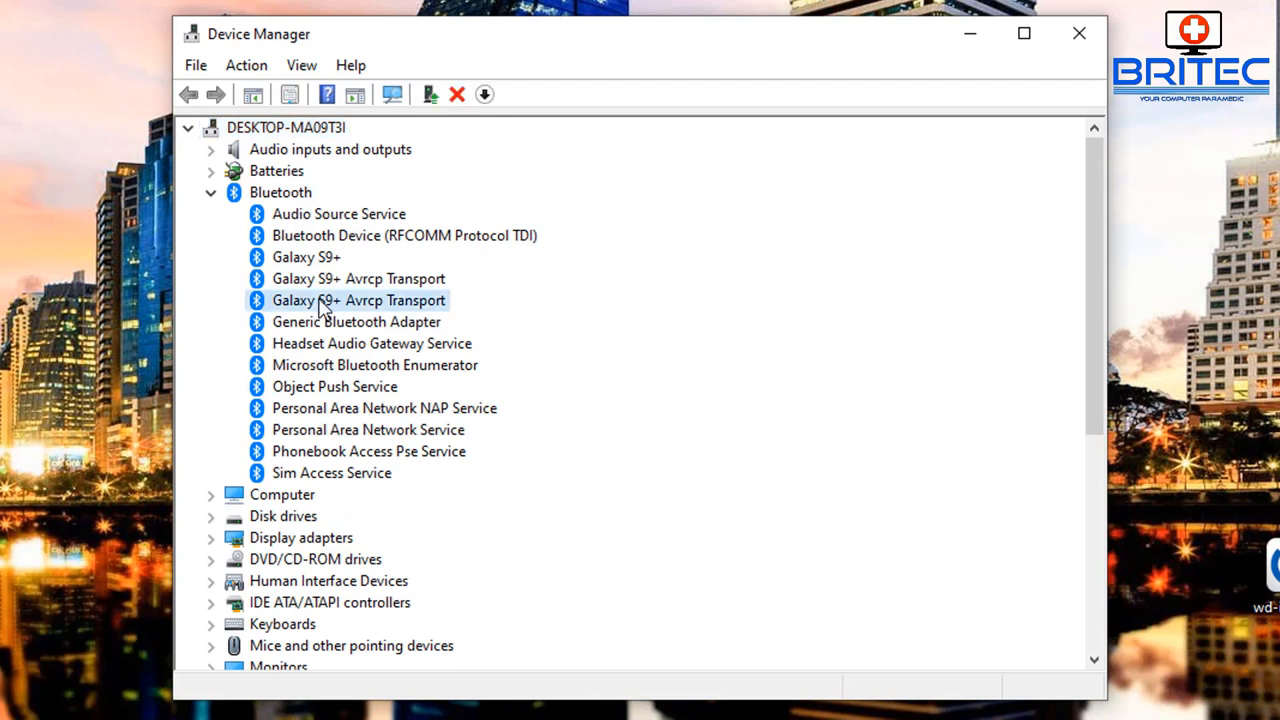
{"action": "right_click", "coordinate": [306, 256]}
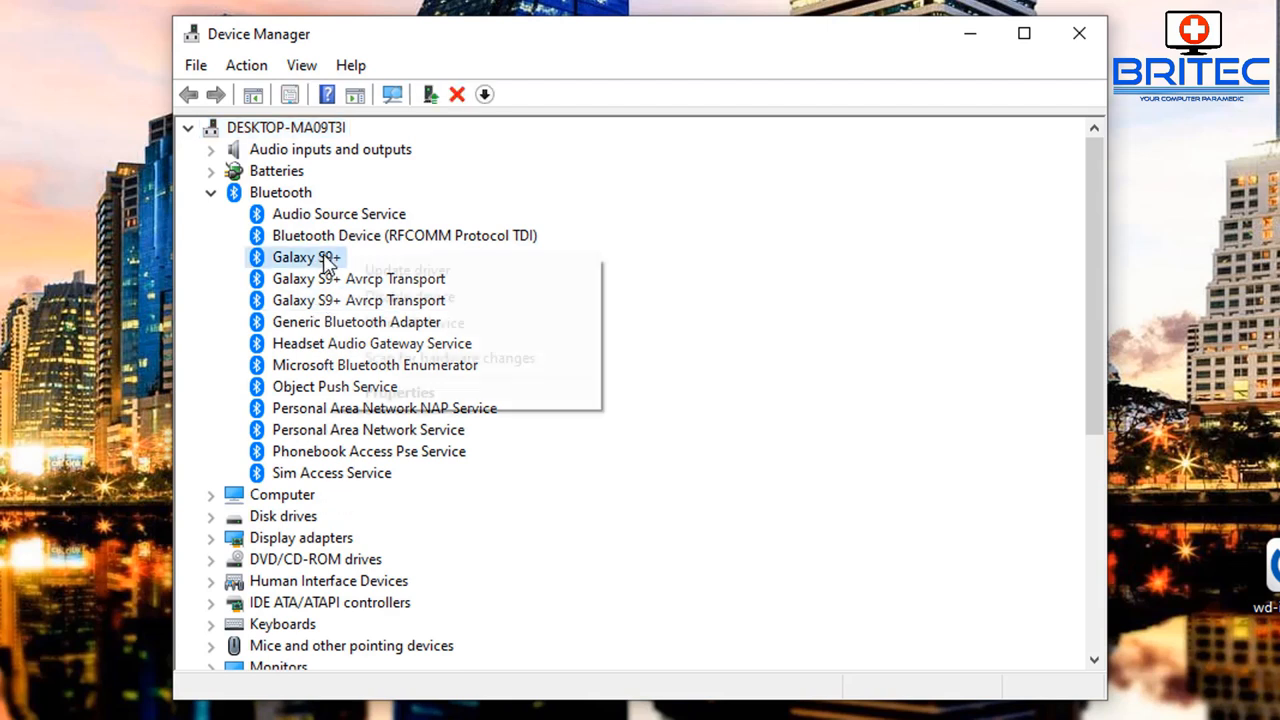
{"action": "mouse_move", "coordinate": [414, 322]}
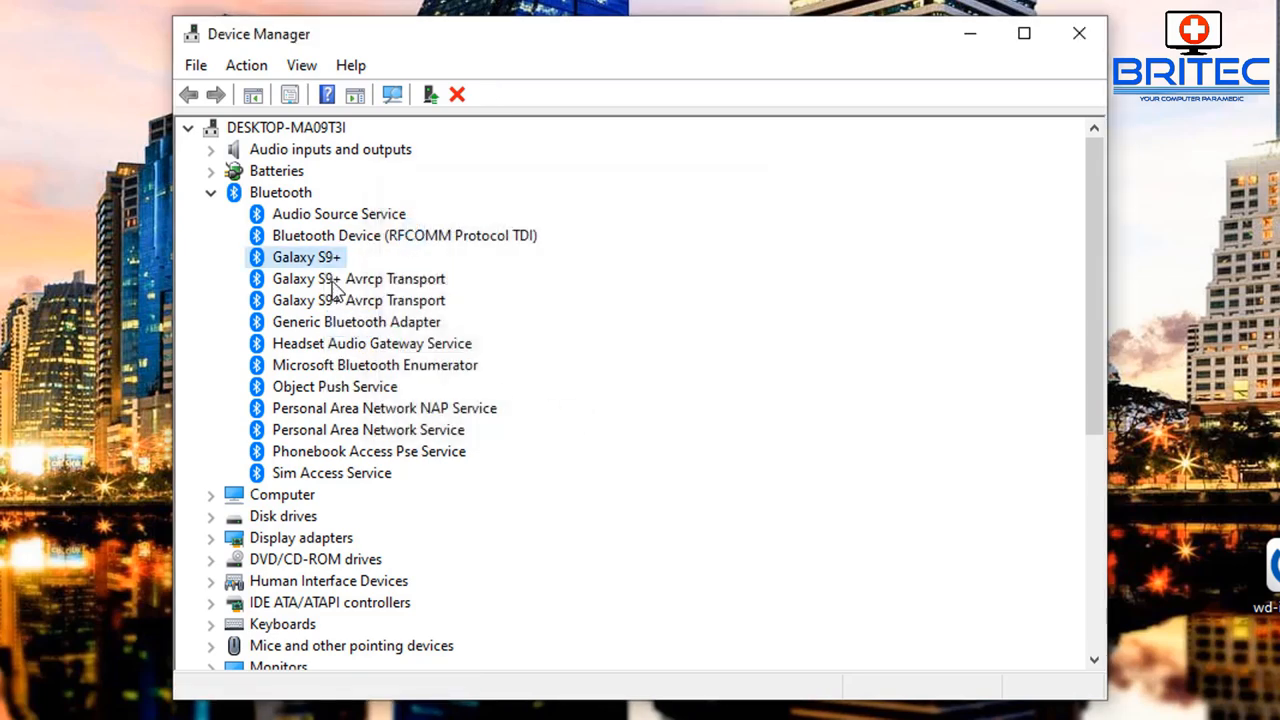
{"action": "right_click", "coordinate": [358, 256]}
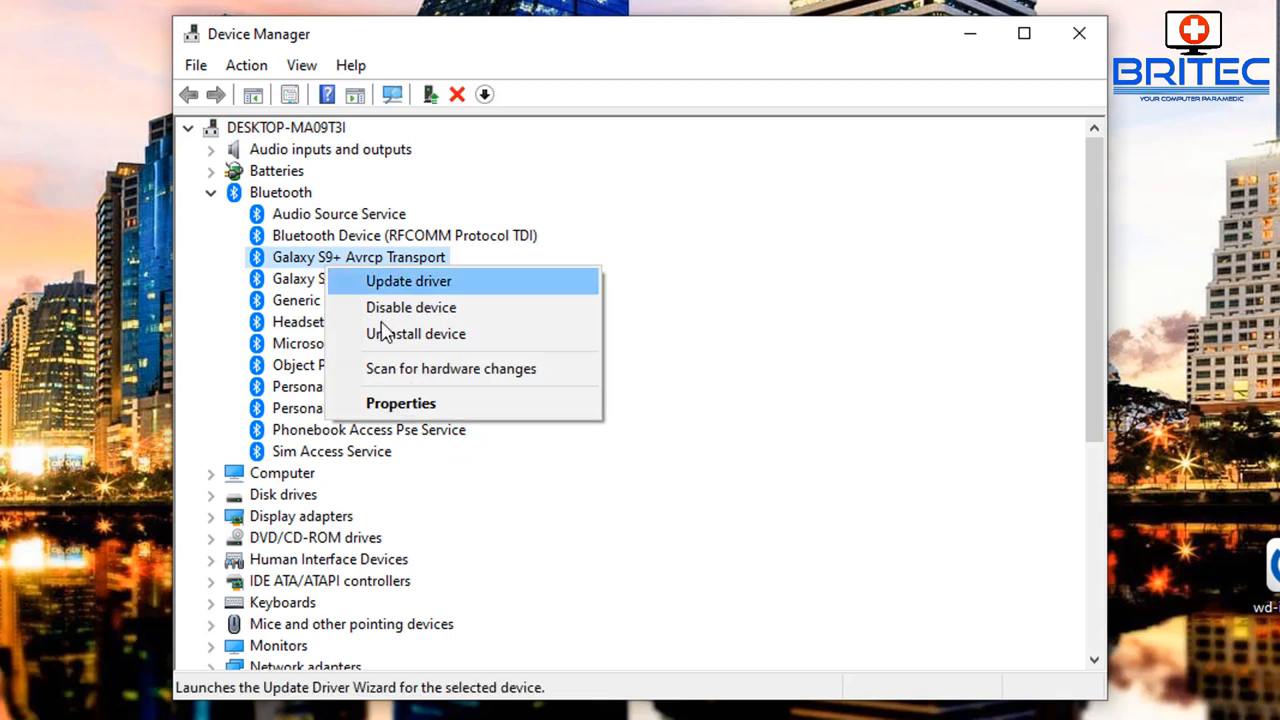
{"action": "left_click", "coordinate": [416, 332]}
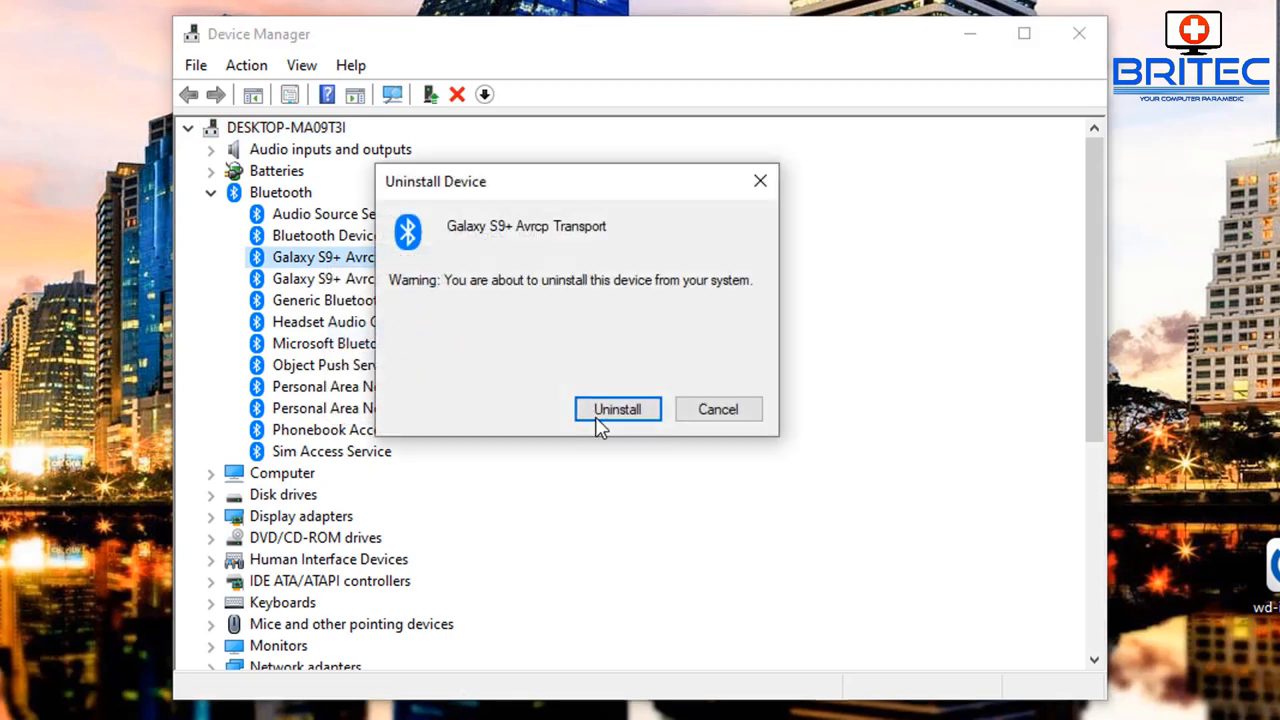
{"action": "left_click", "coordinate": [616, 408]}
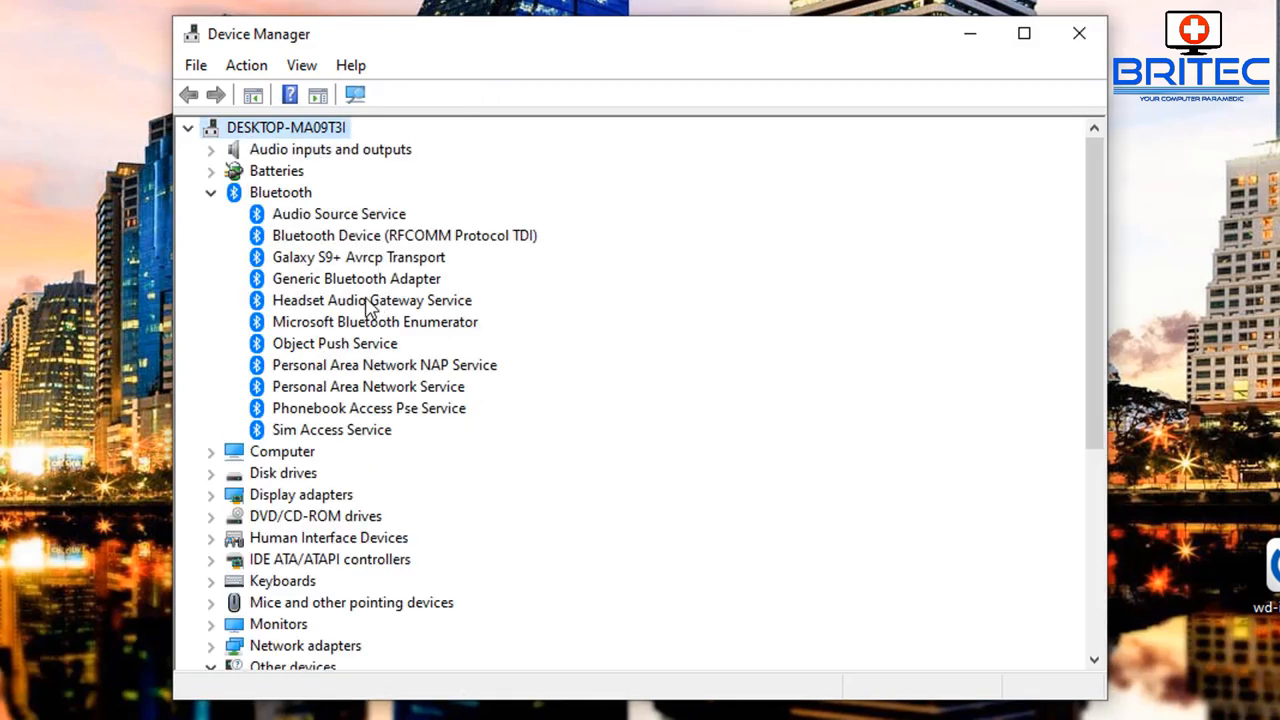
- Uninstall the remaining Galaxy S9+ Avrcp Transport device and close Device Manager
{"action": "left_click", "coordinate": [456, 94]}
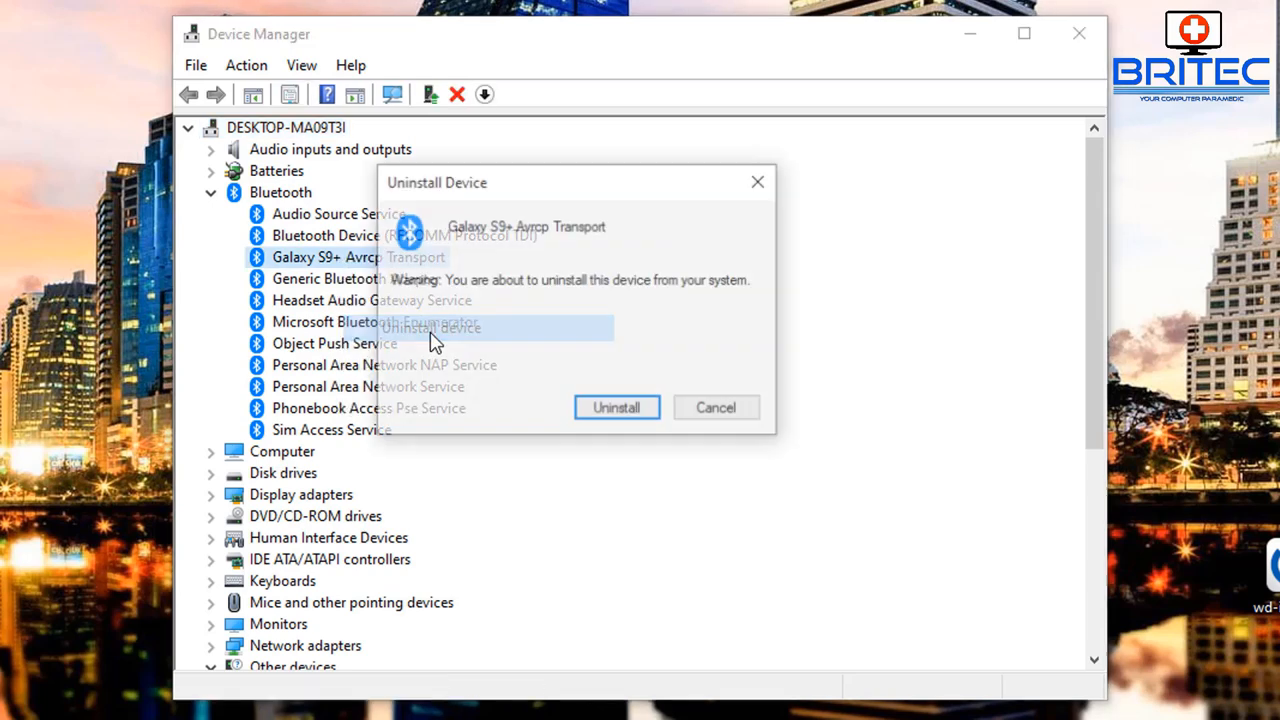
{"action": "left_click", "coordinate": [616, 408]}
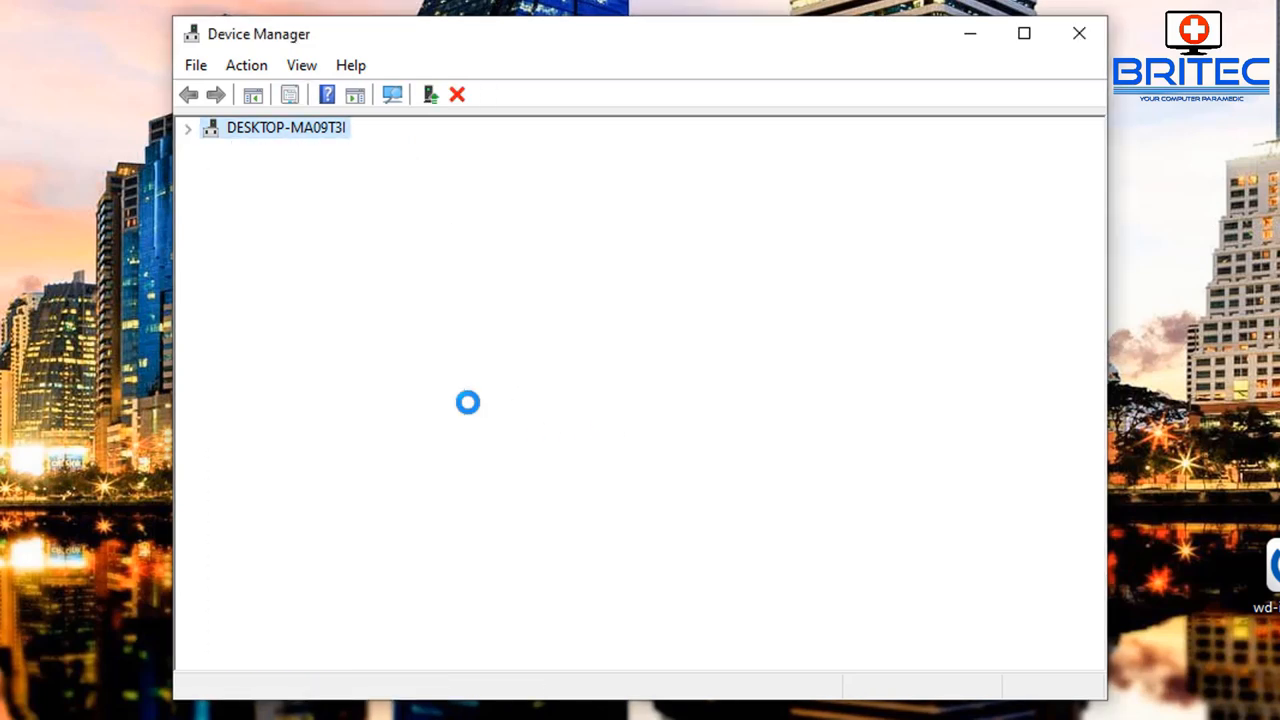
{"action": "left_click", "coordinate": [188, 128]}
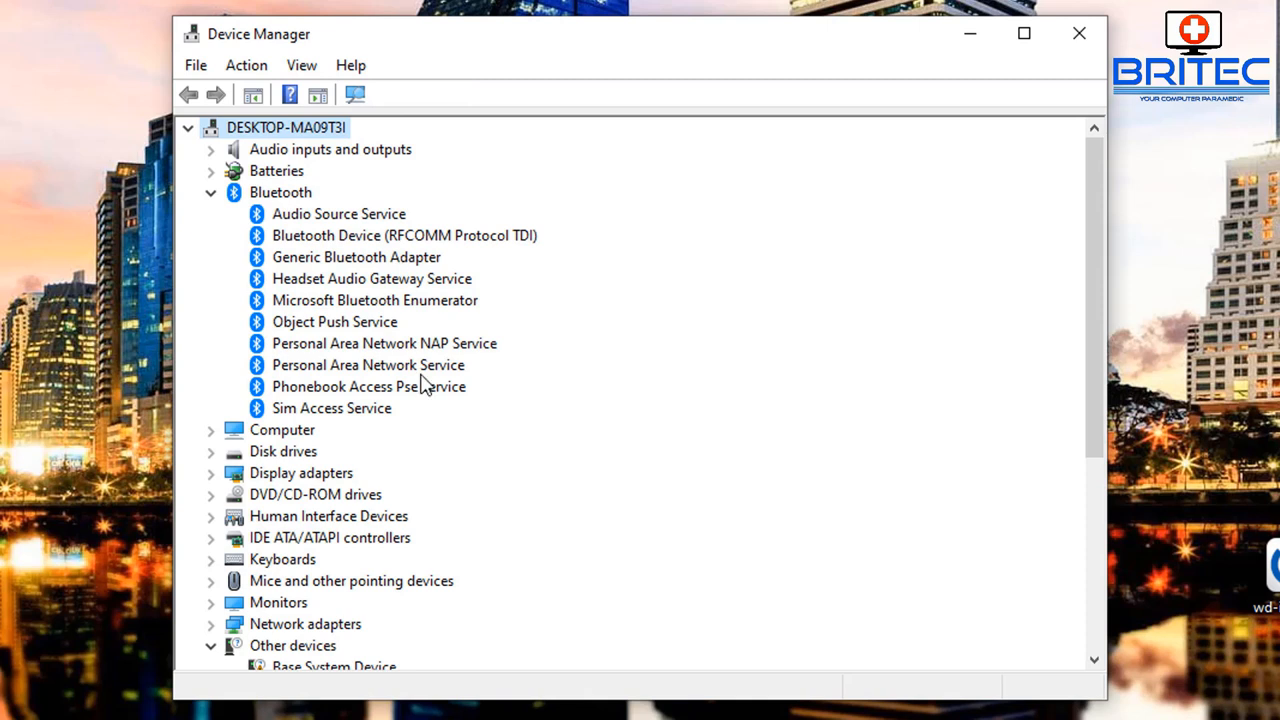
{"action": "mouse_move", "coordinate": [408, 304]}
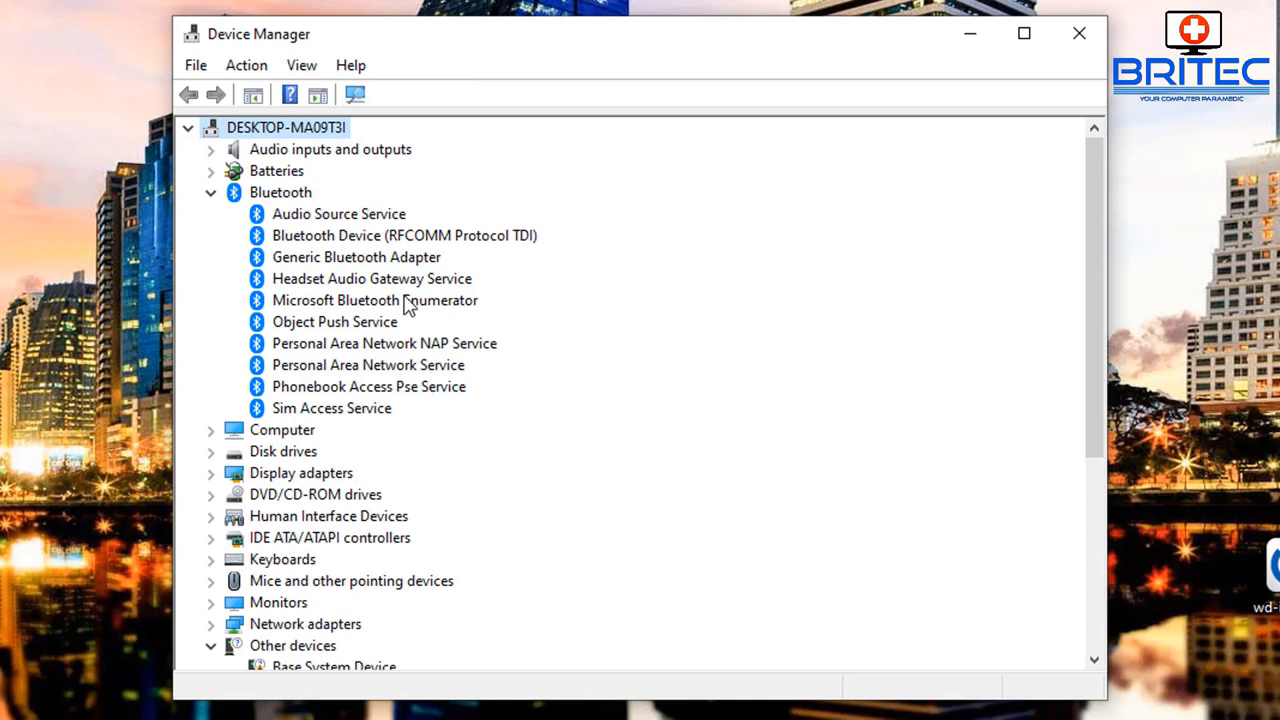
{"action": "mouse_move", "coordinate": [880, 192]}
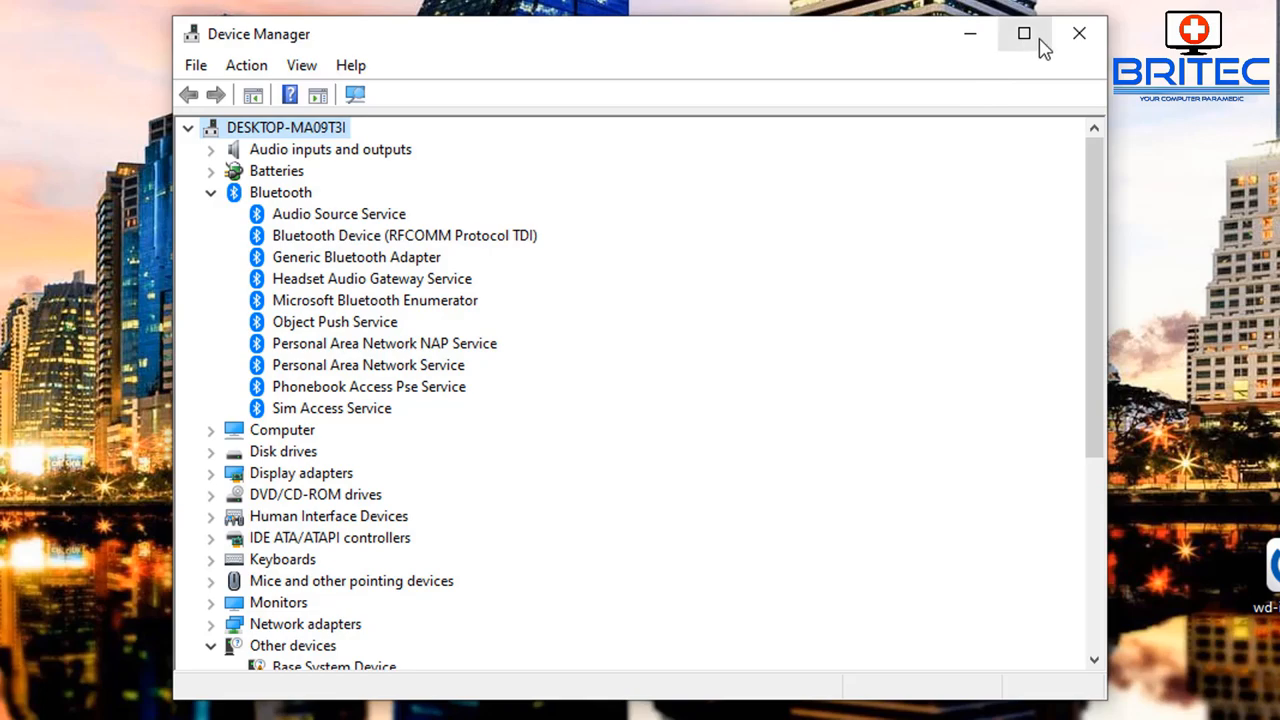
{"action": "mouse_move", "coordinate": [1080, 32]}
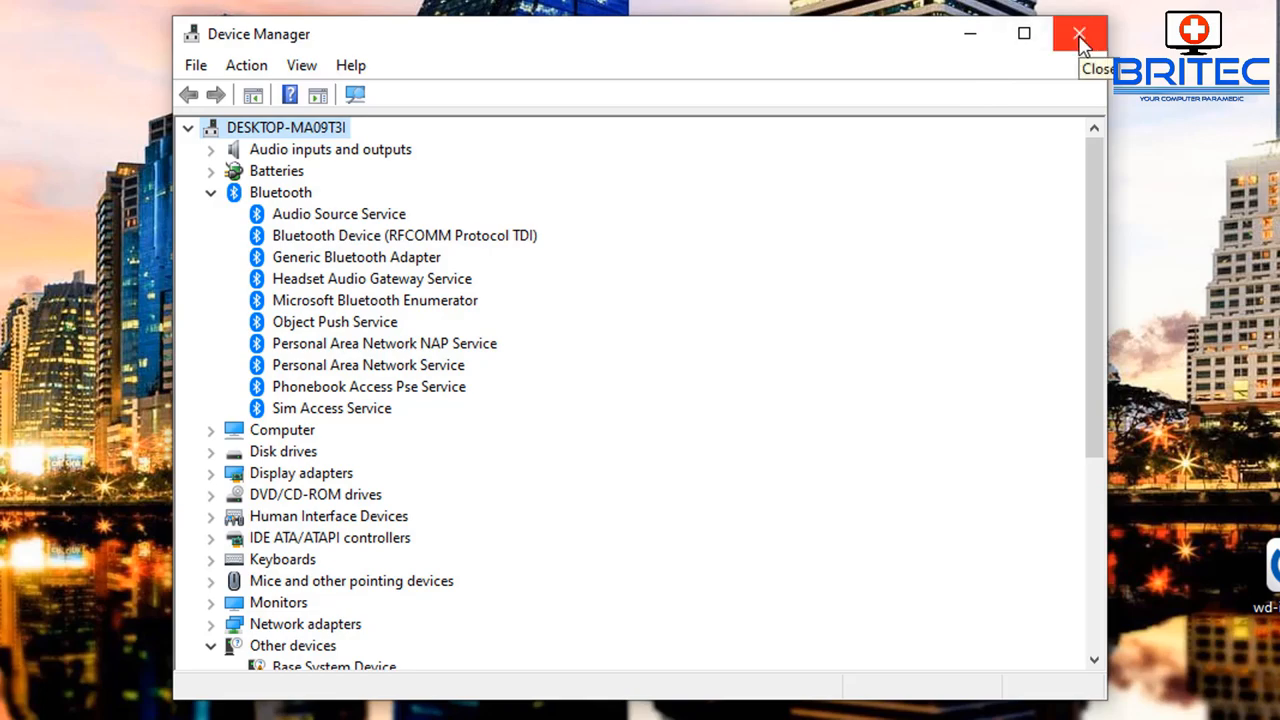
{"action": "left_click", "coordinate": [1080, 32]}
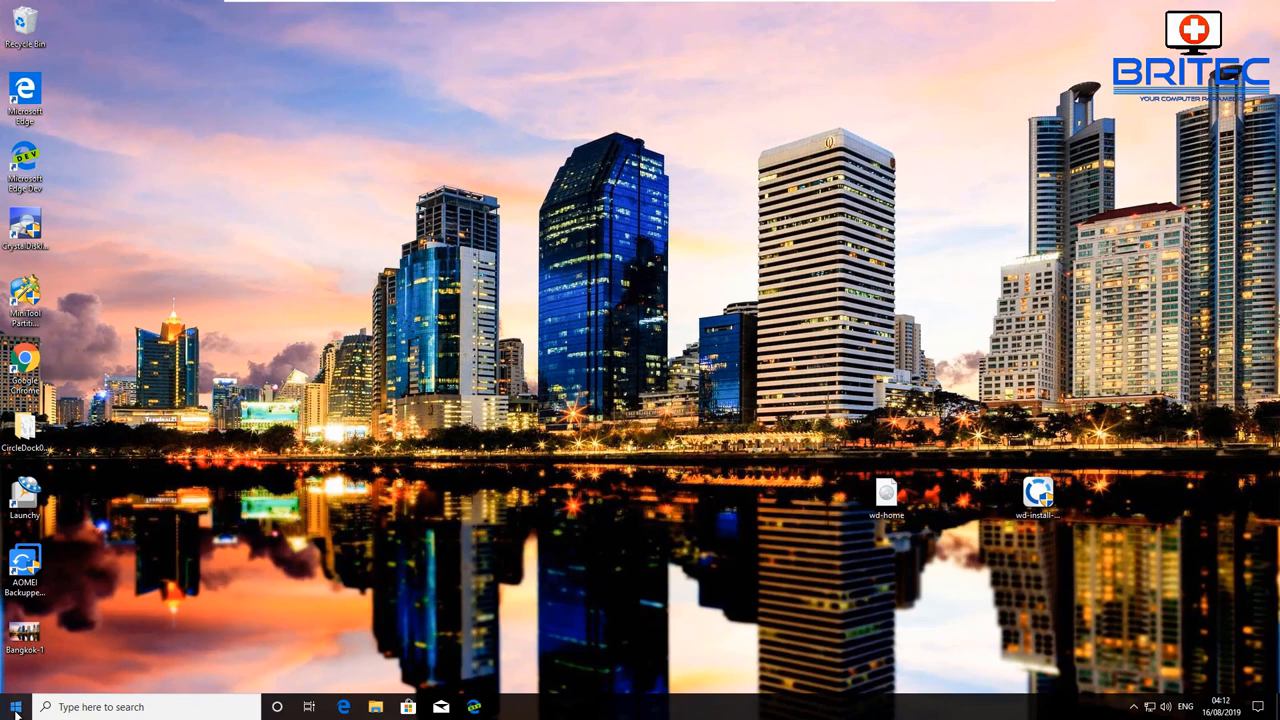
{"action": "left_click", "coordinate": [16, 708]}
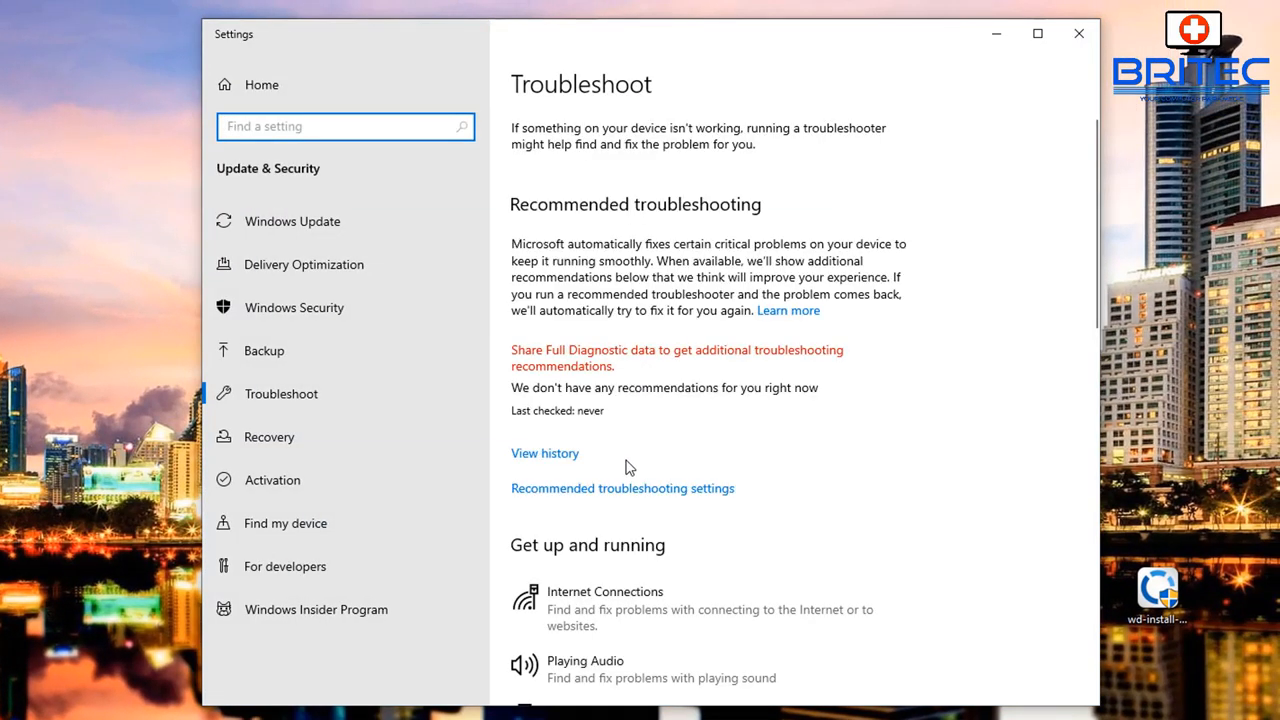
- Run the Bluetooth troubleshooter, which fixes the Bluetooth radio status, and close its results
{"action": "scroll", "scroll_direction": "down", "scroll_amount": 3}
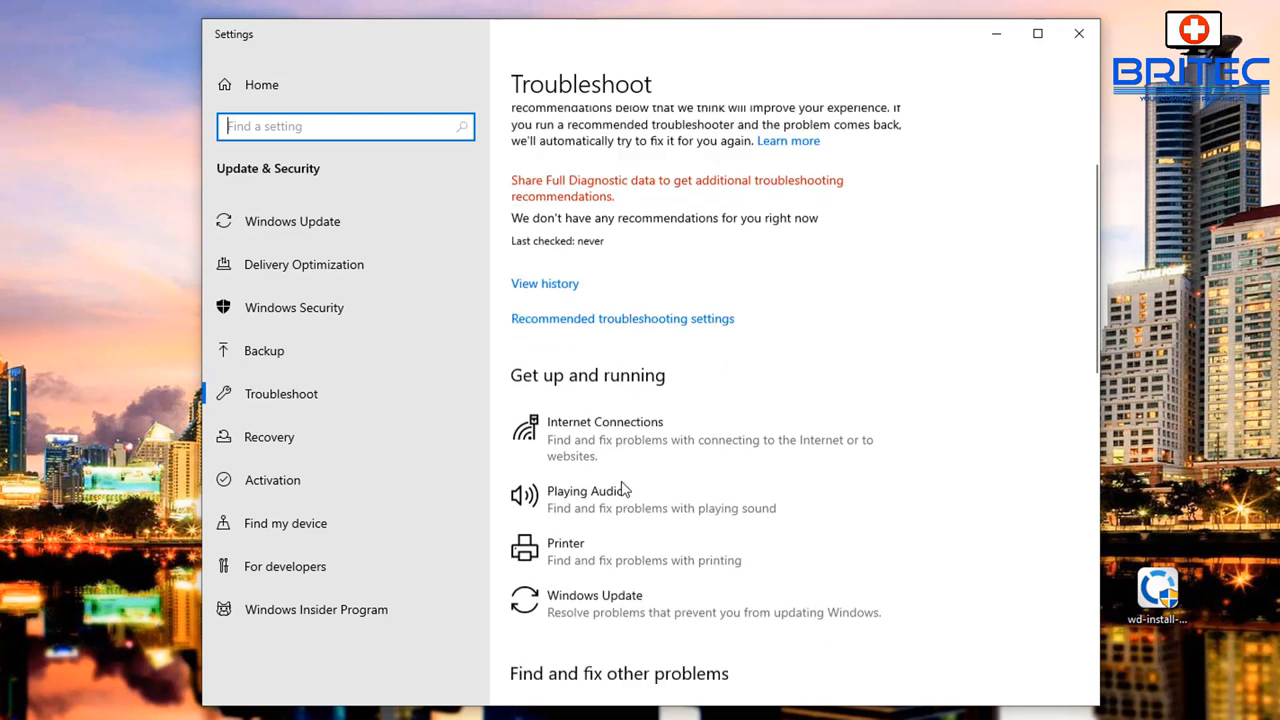
{"action": "scroll", "scroll_direction": "down", "scroll_amount": 3}
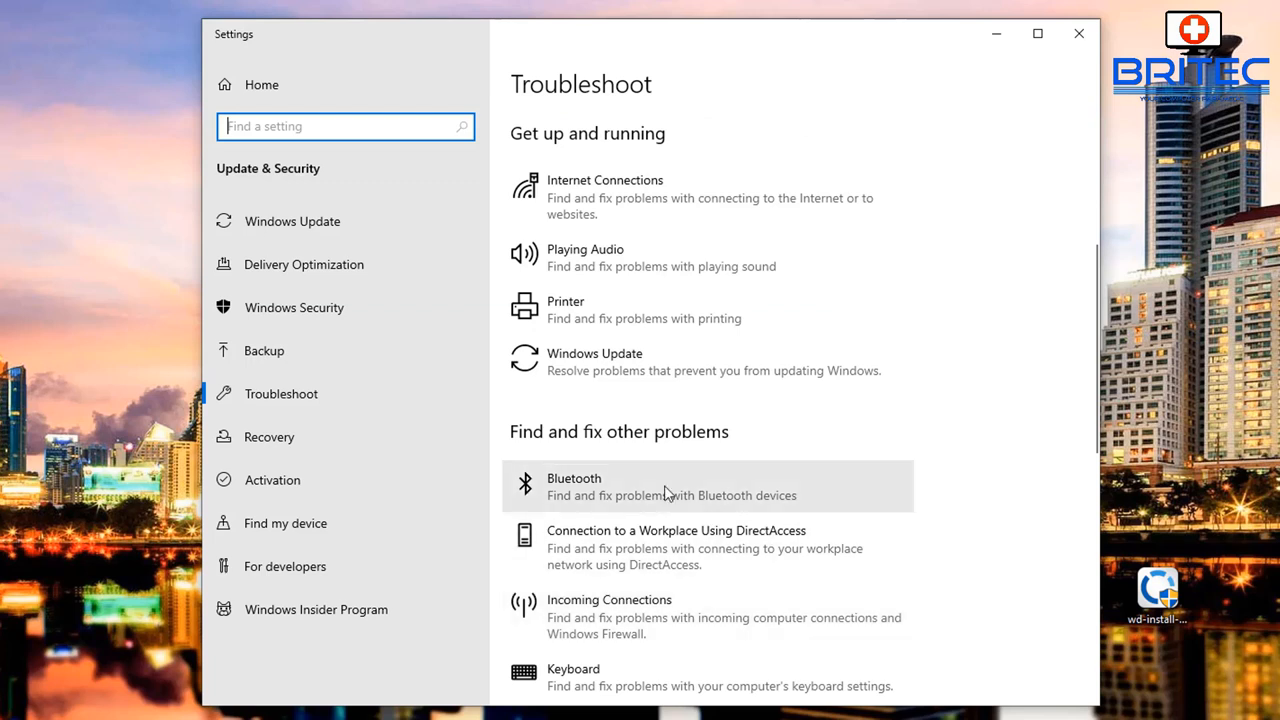
{"action": "left_click", "coordinate": [708, 486]}
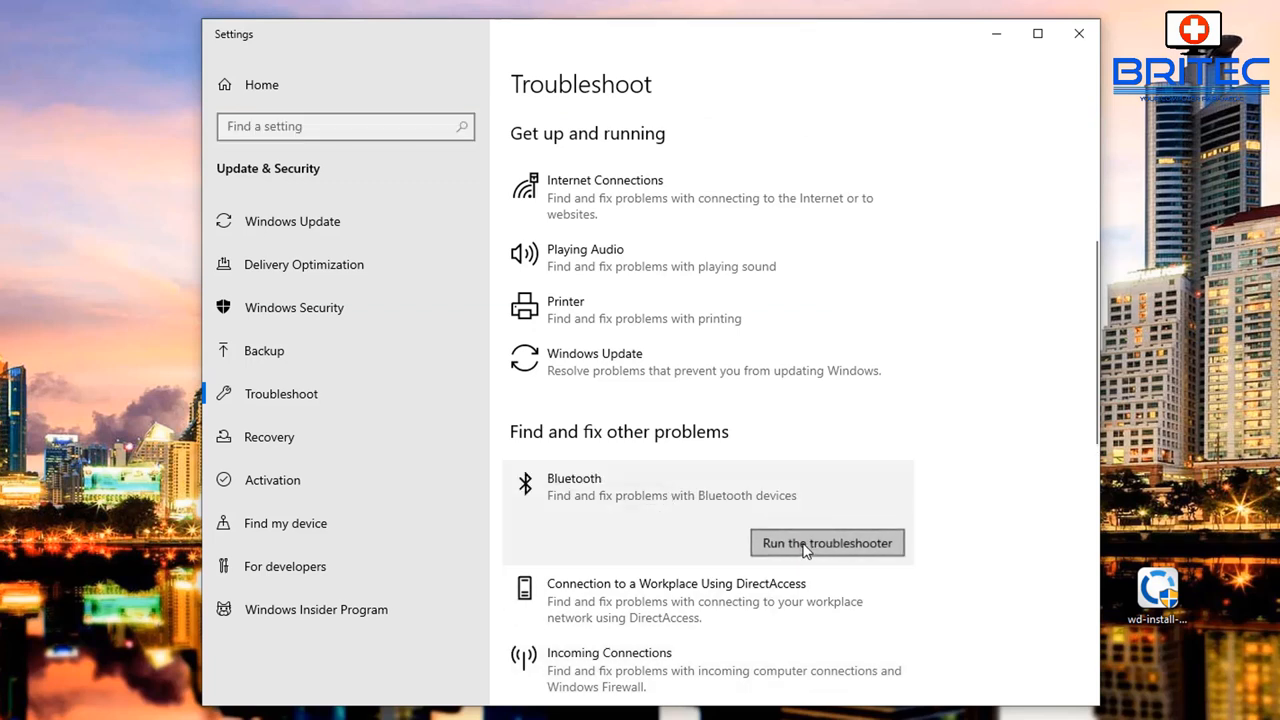
{"action": "left_click", "coordinate": [826, 542]}
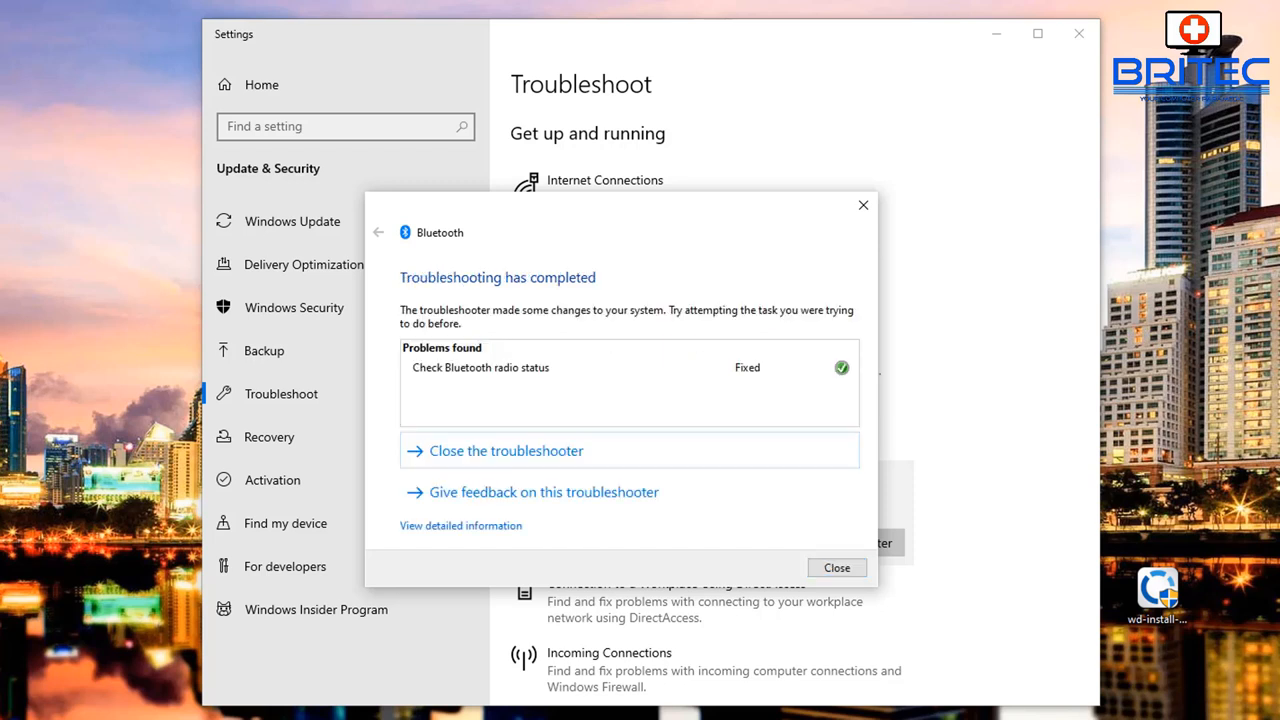
{"action": "mouse_move", "coordinate": [744, 400]}
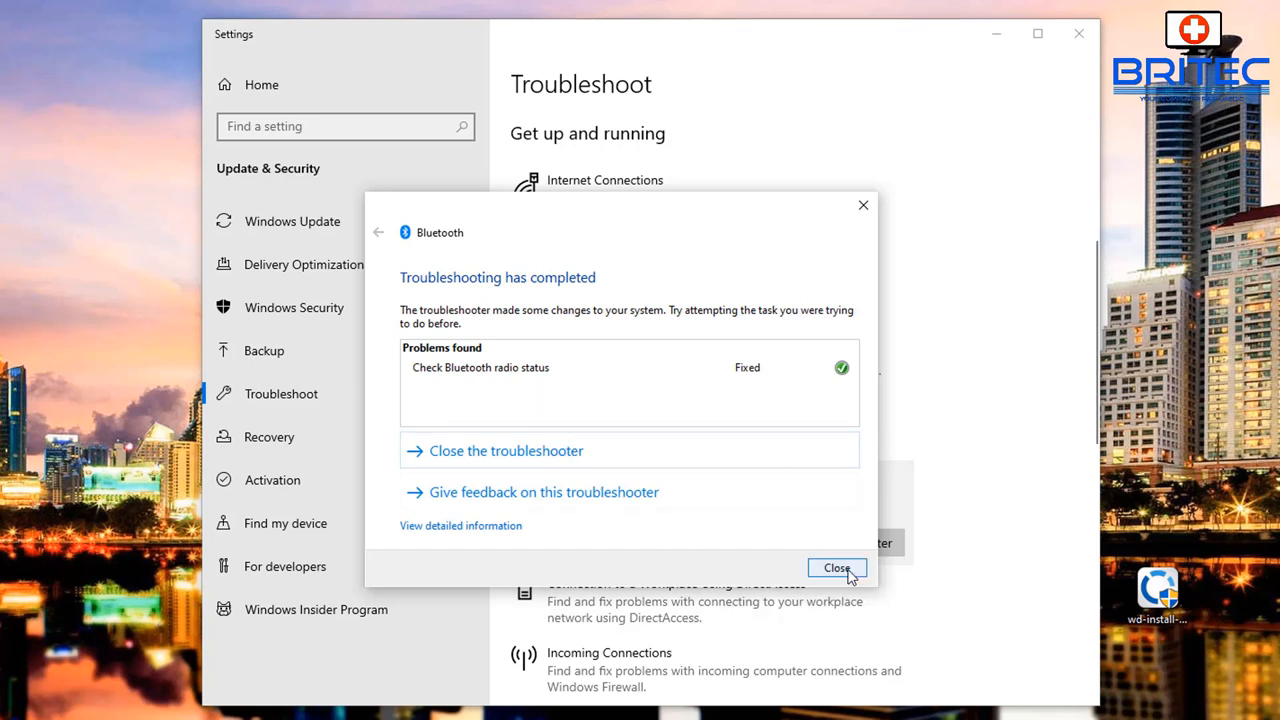
{"action": "left_click", "coordinate": [836, 568]}
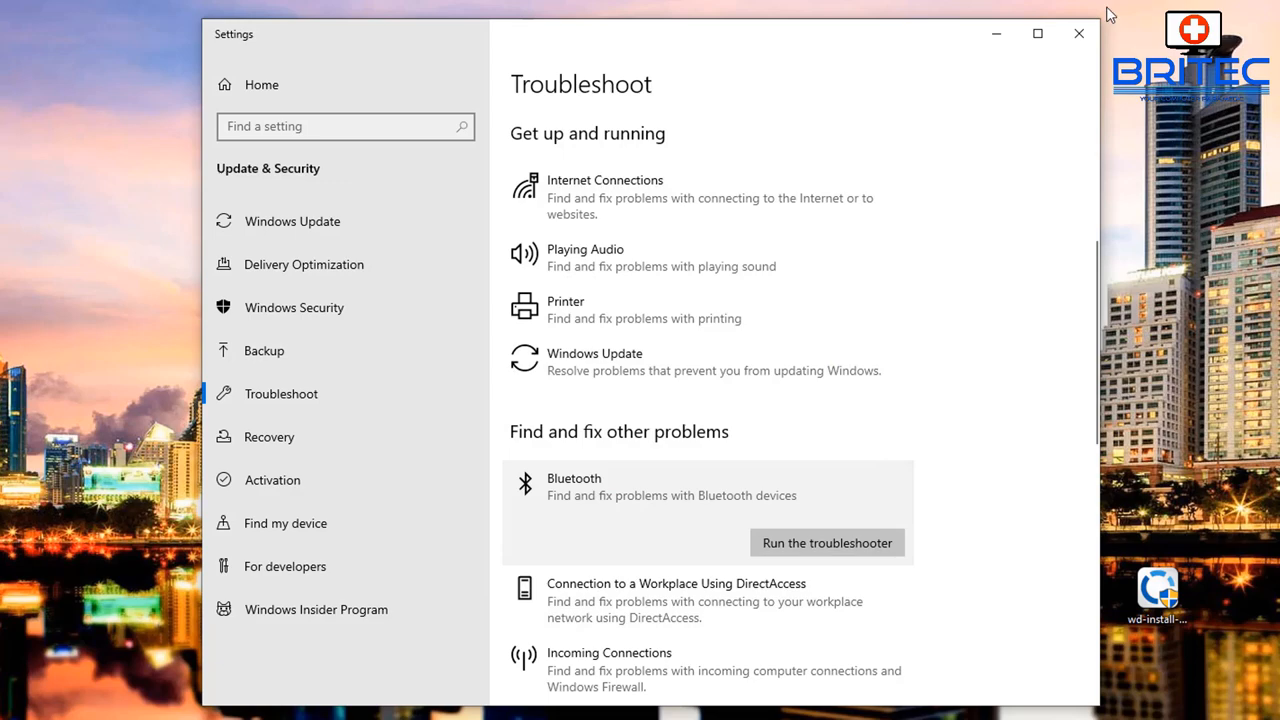
- Close Settings and search 'ser' in the taskbar to launch the Services console
{"action": "left_click", "coordinate": [1078, 32]}
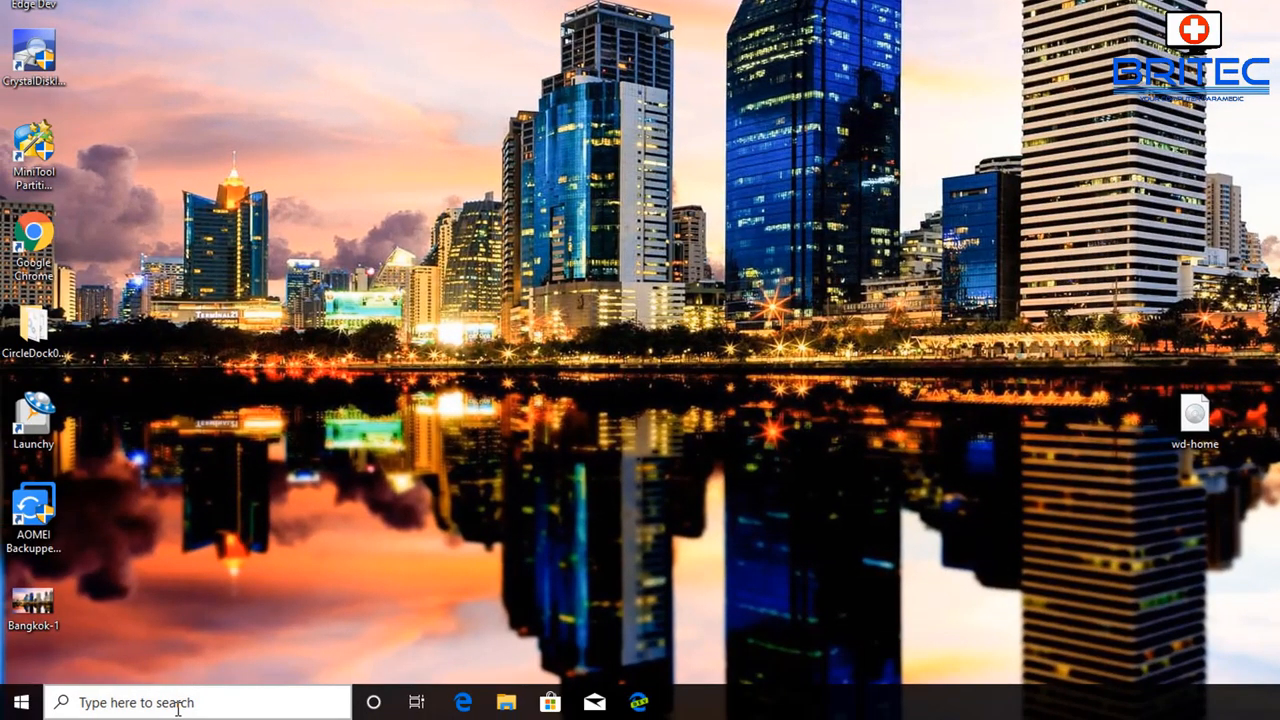
{"action": "type", "text": "ser"}
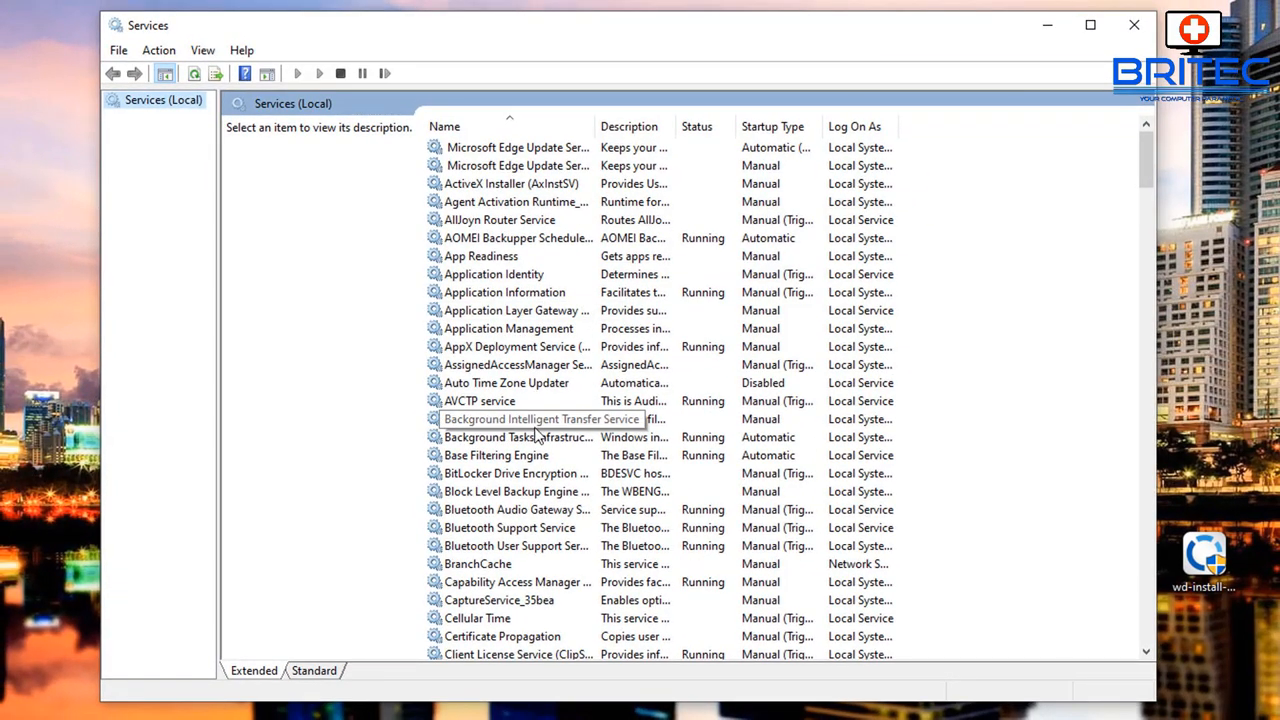
{"action": "mouse_move", "coordinate": [520, 536]}
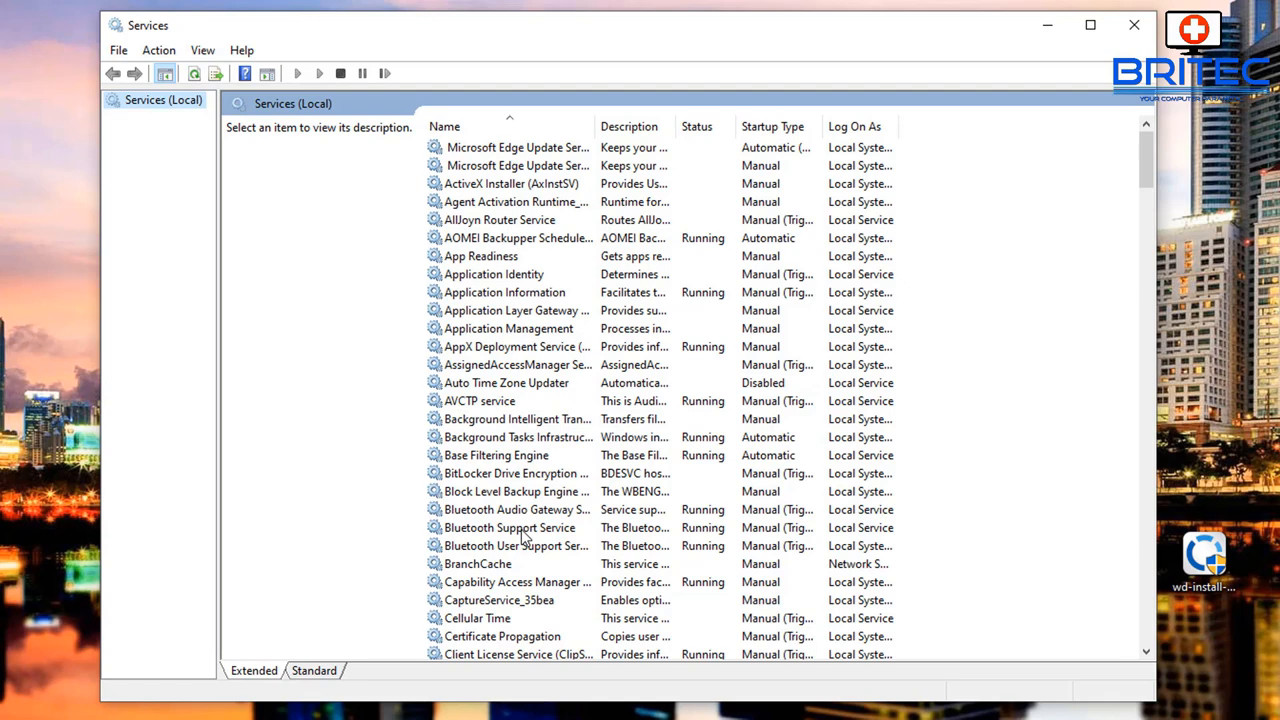
- Check Bluetooth Support, User Support and Audio Gateway services are Running with Manual startup, cancelling each
{"action": "left_click", "coordinate": [510, 528]}
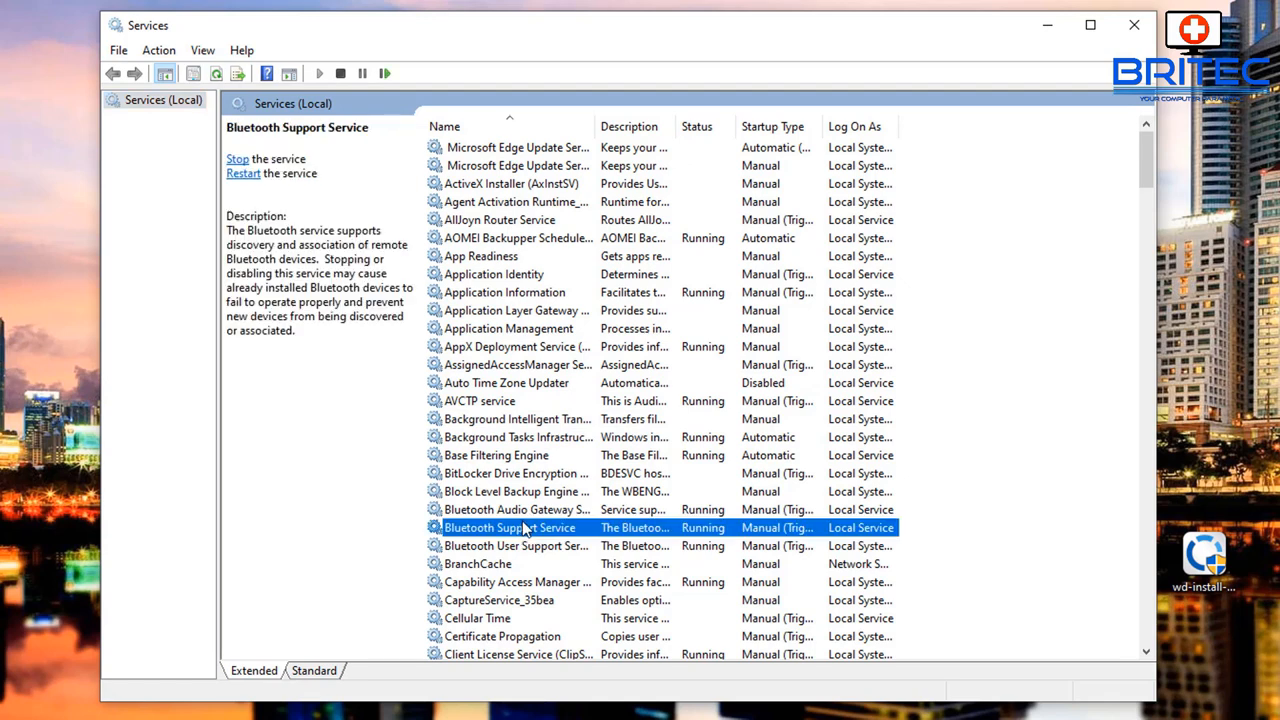
{"action": "double_click", "coordinate": [510, 528]}
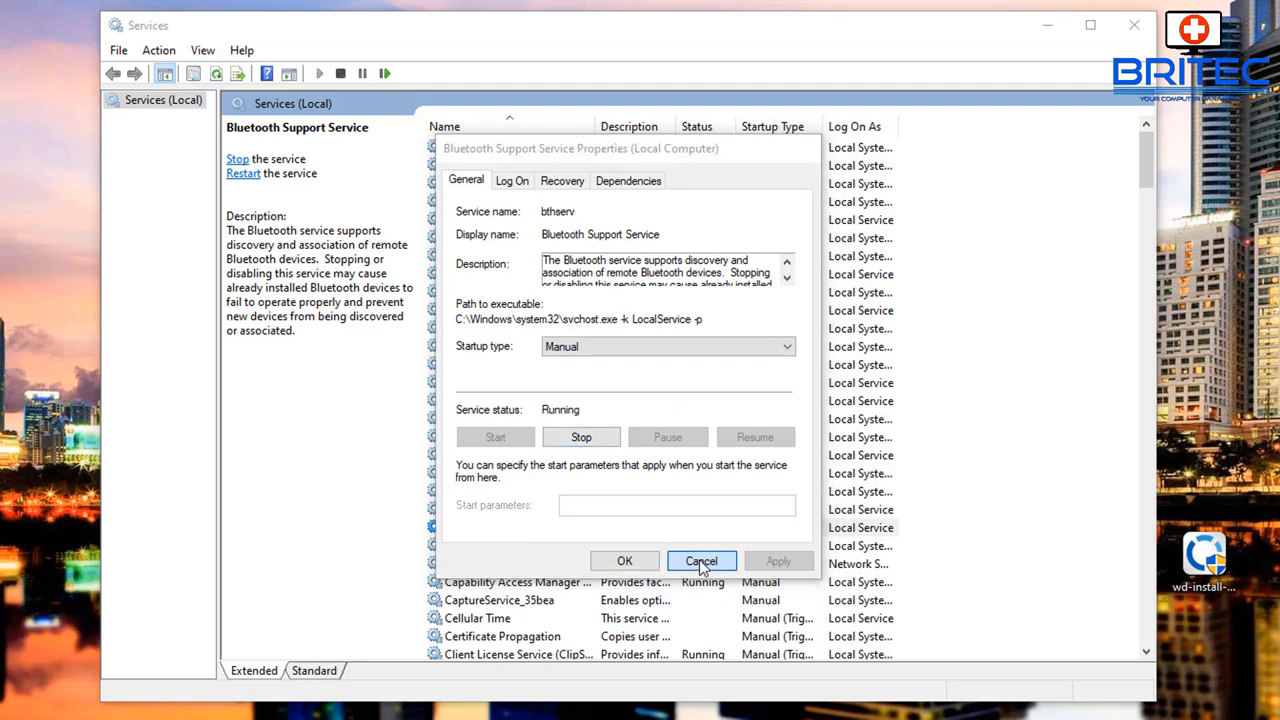
{"action": "left_click", "coordinate": [700, 560]}
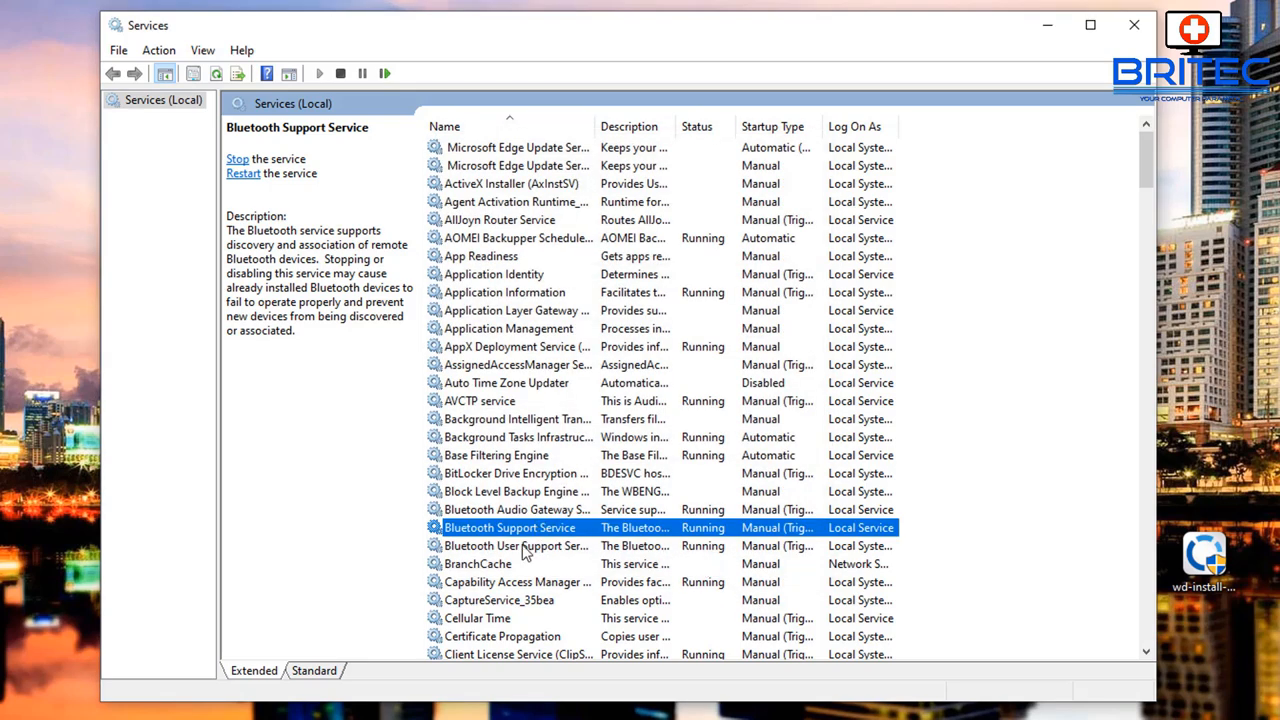
{"action": "mouse_move", "coordinate": [516, 544]}
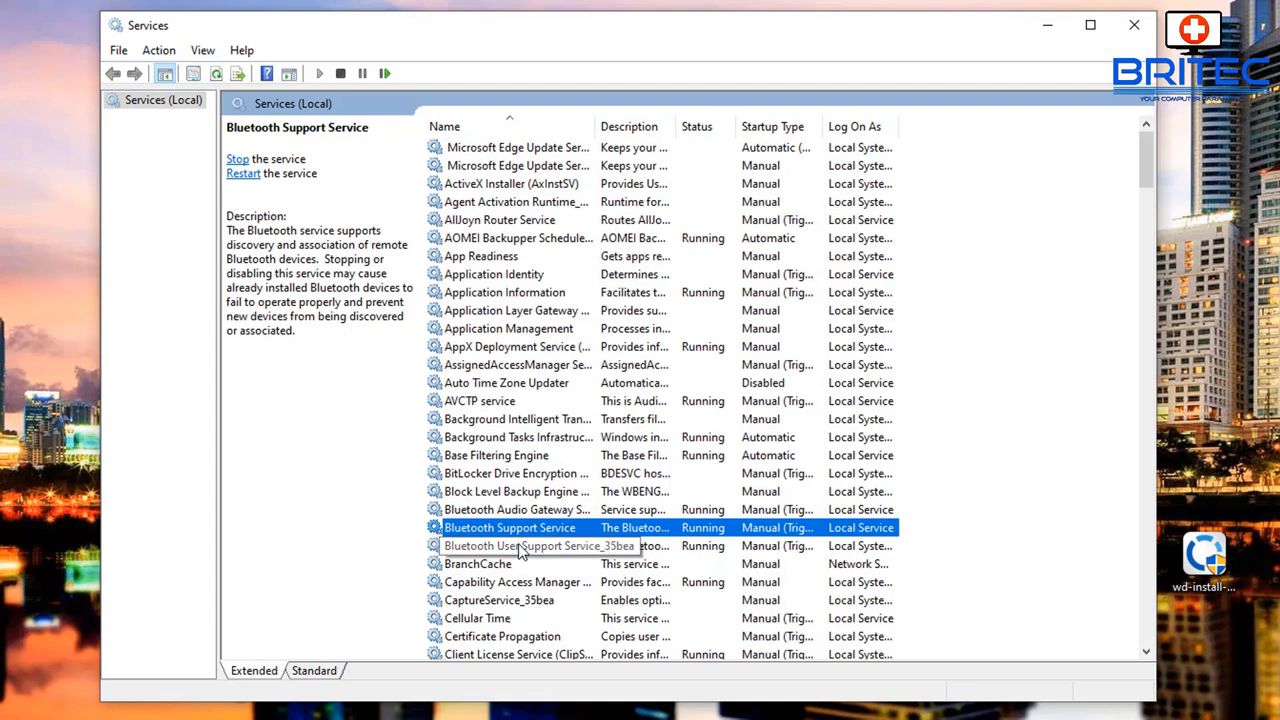
{"action": "double_click", "coordinate": [516, 544]}
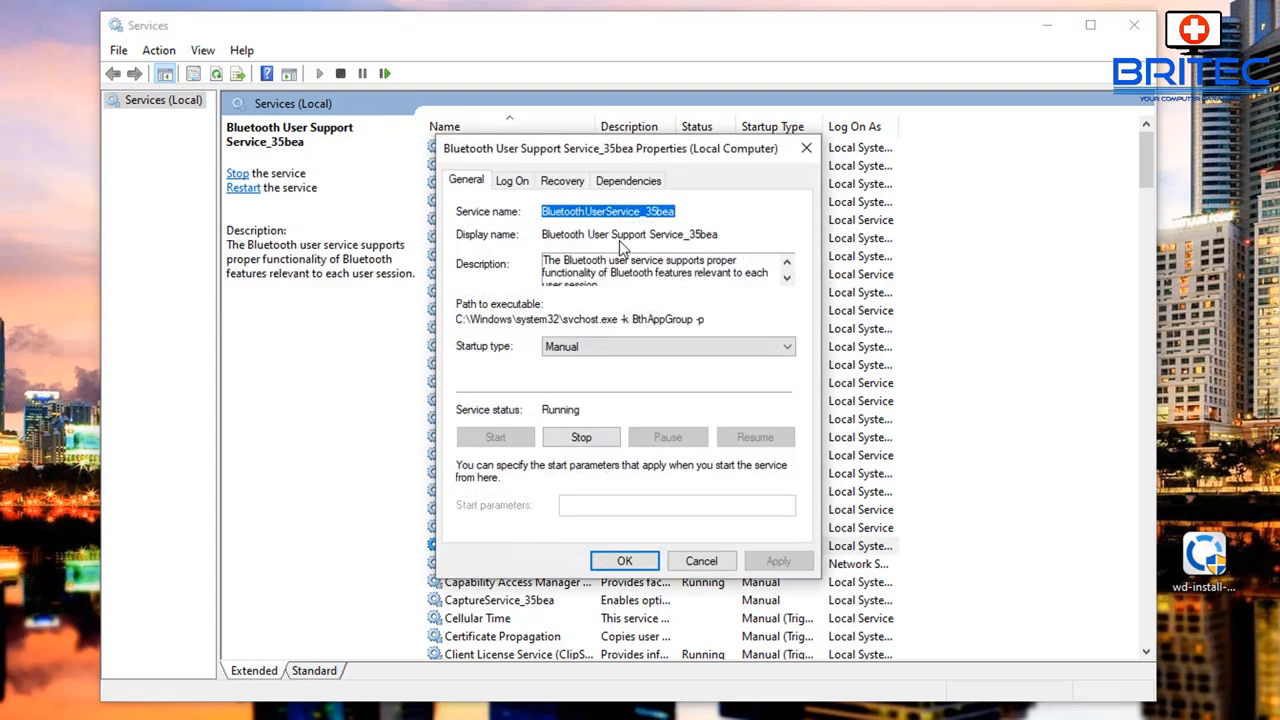
{"action": "left_click", "coordinate": [624, 560]}
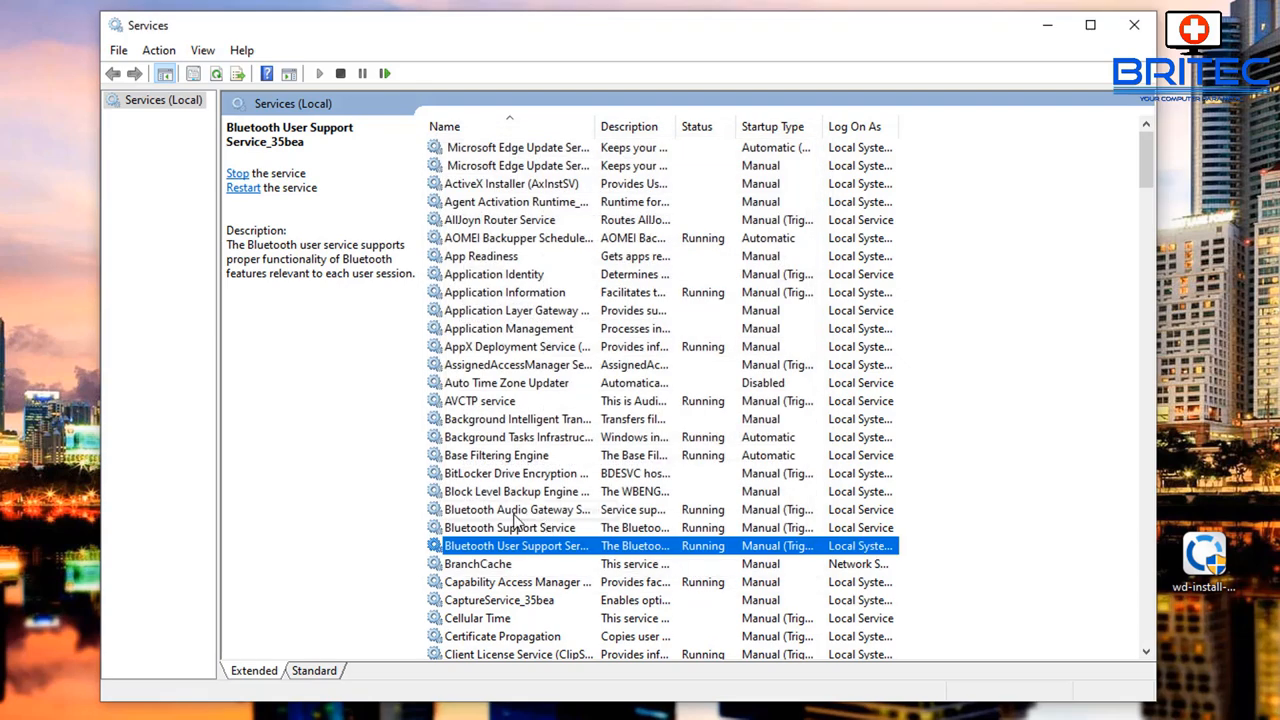
{"action": "double_click", "coordinate": [510, 510]}
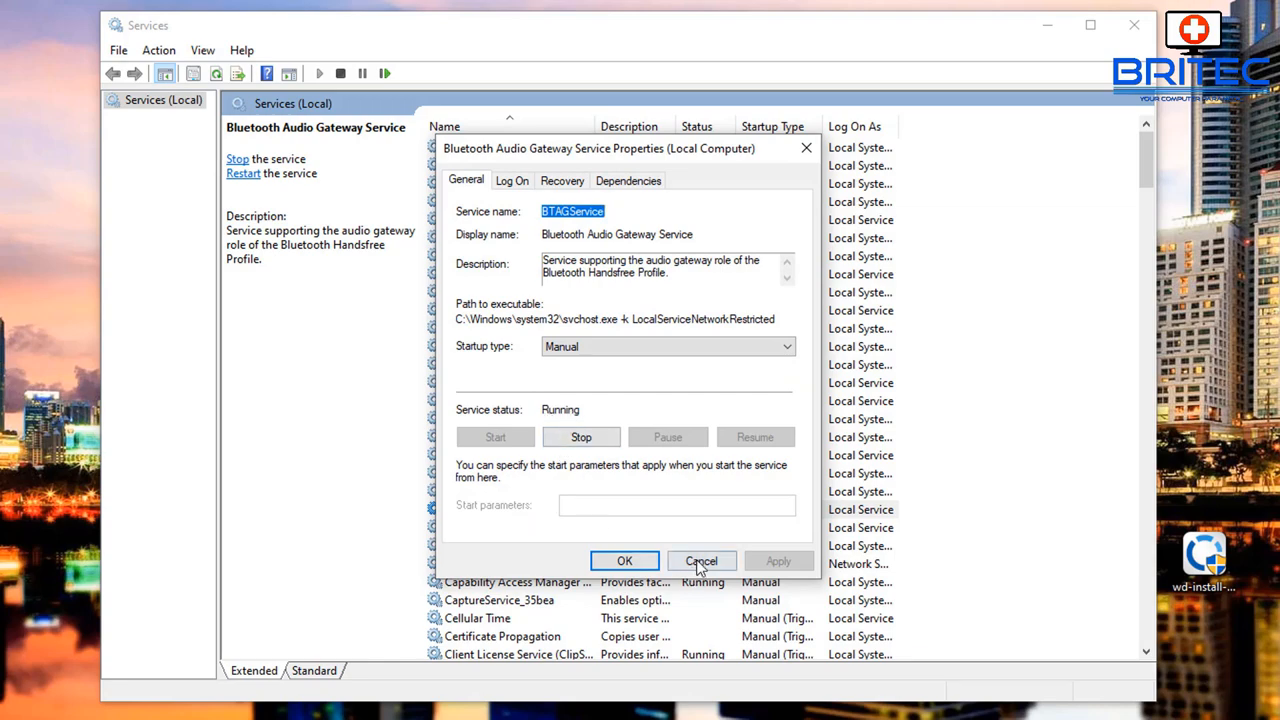
{"action": "left_click", "coordinate": [700, 560]}
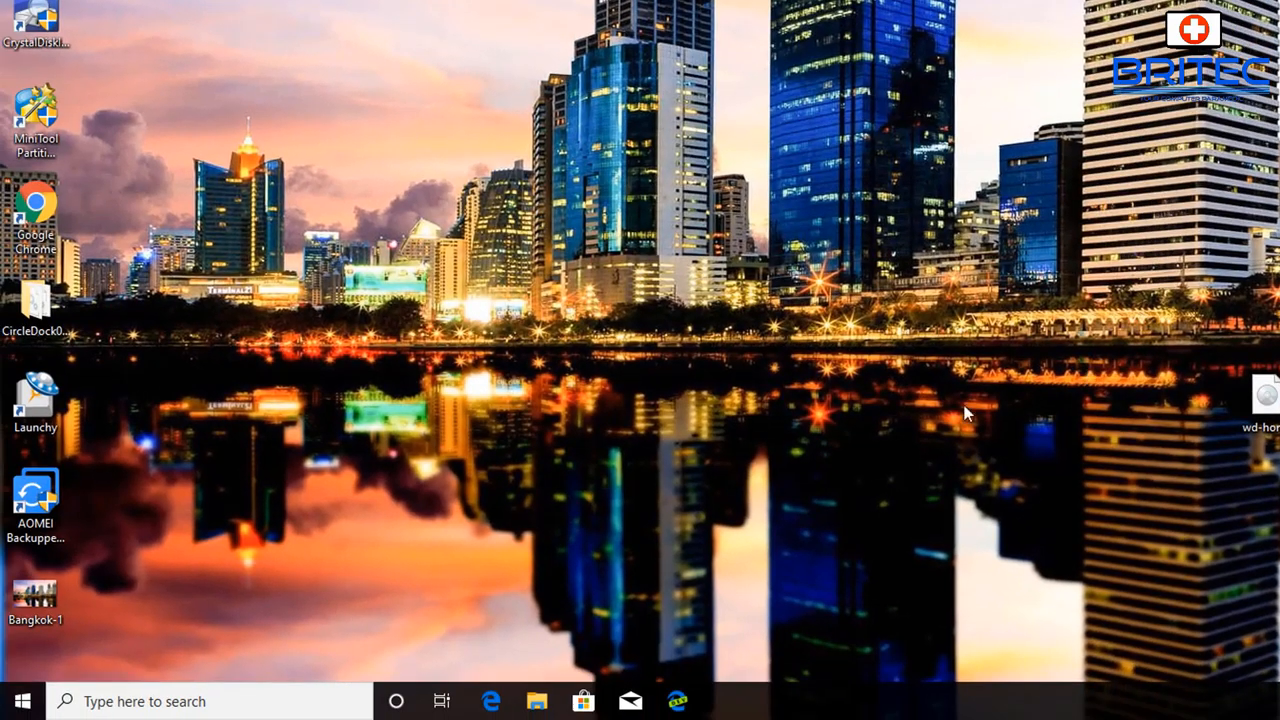
{"action": "mouse_move", "coordinate": [332, 692]}
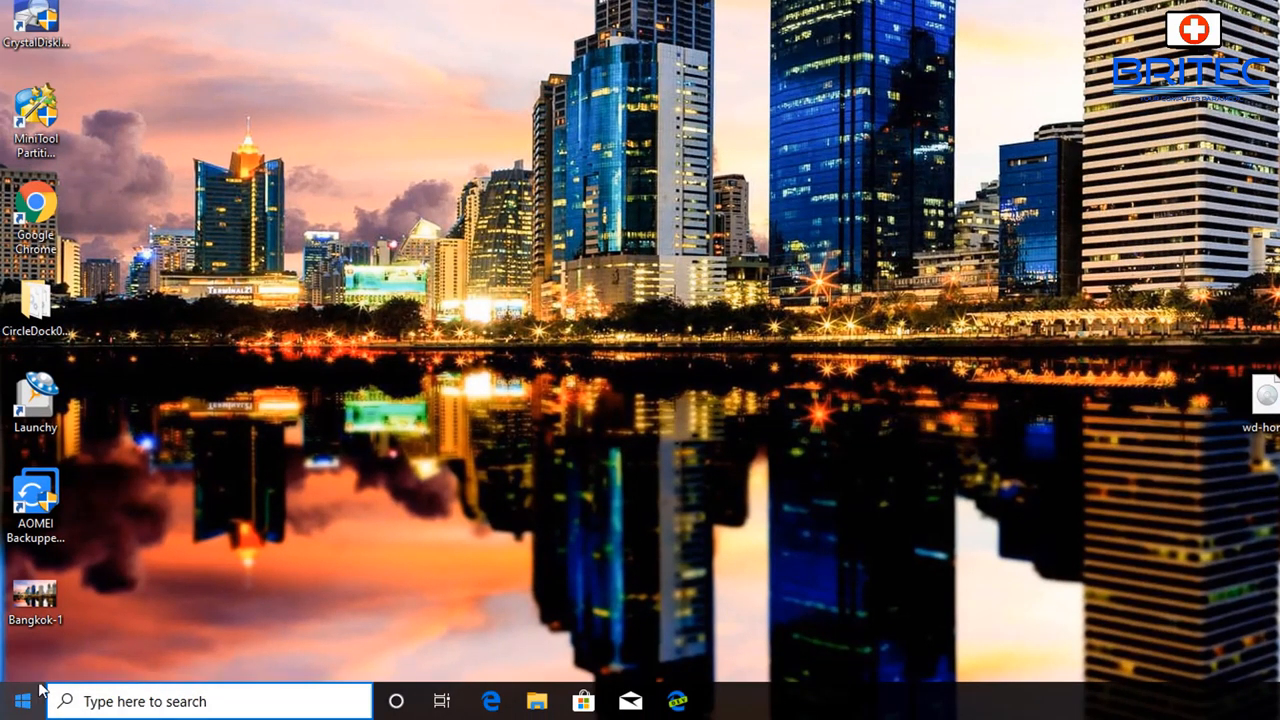
- Remove the Galaxy S9+ from Bluetooth & other devices successfully, then close Settings
{"action": "left_click", "coordinate": [20, 700]}
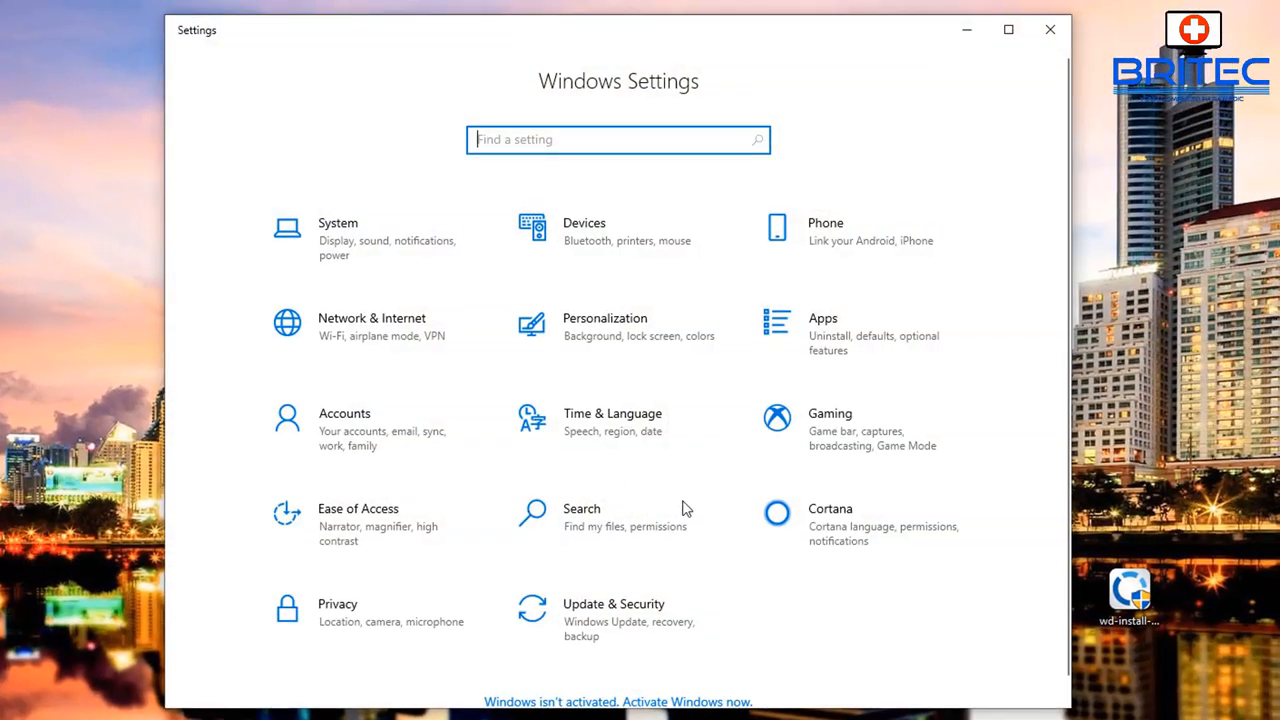
{"action": "mouse_move", "coordinate": [624, 248]}
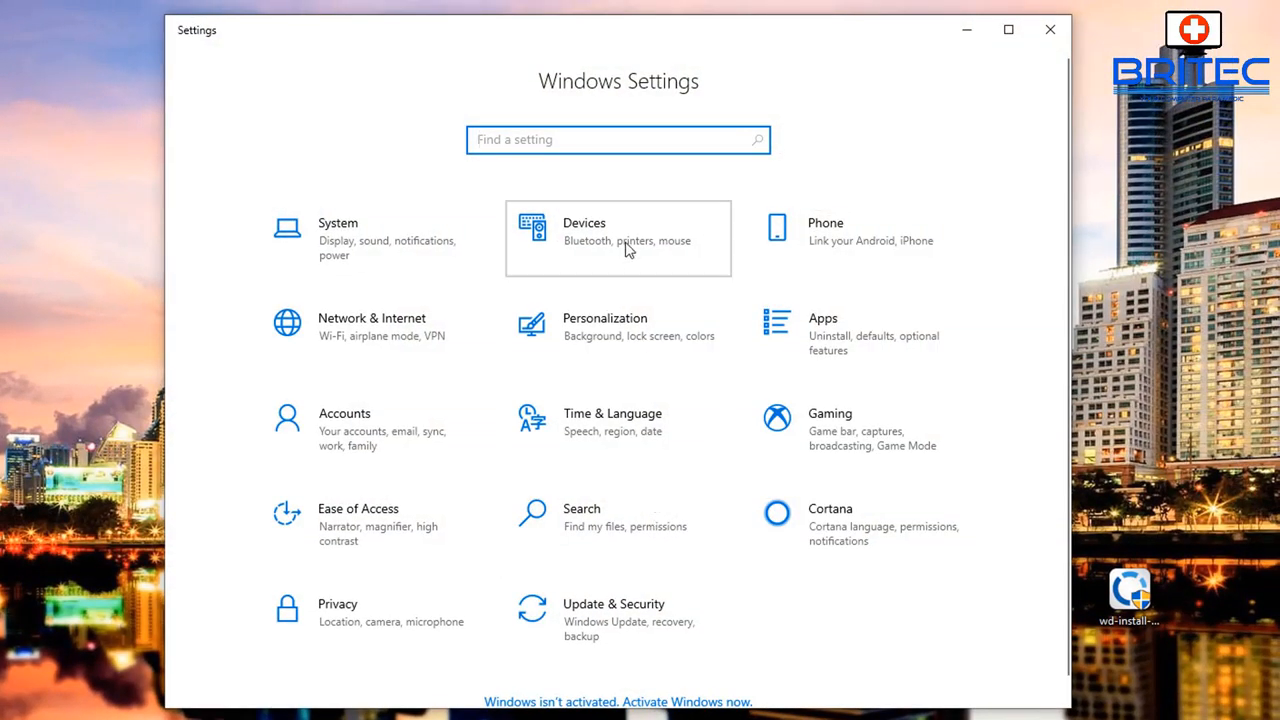
{"action": "left_click", "coordinate": [618, 238]}
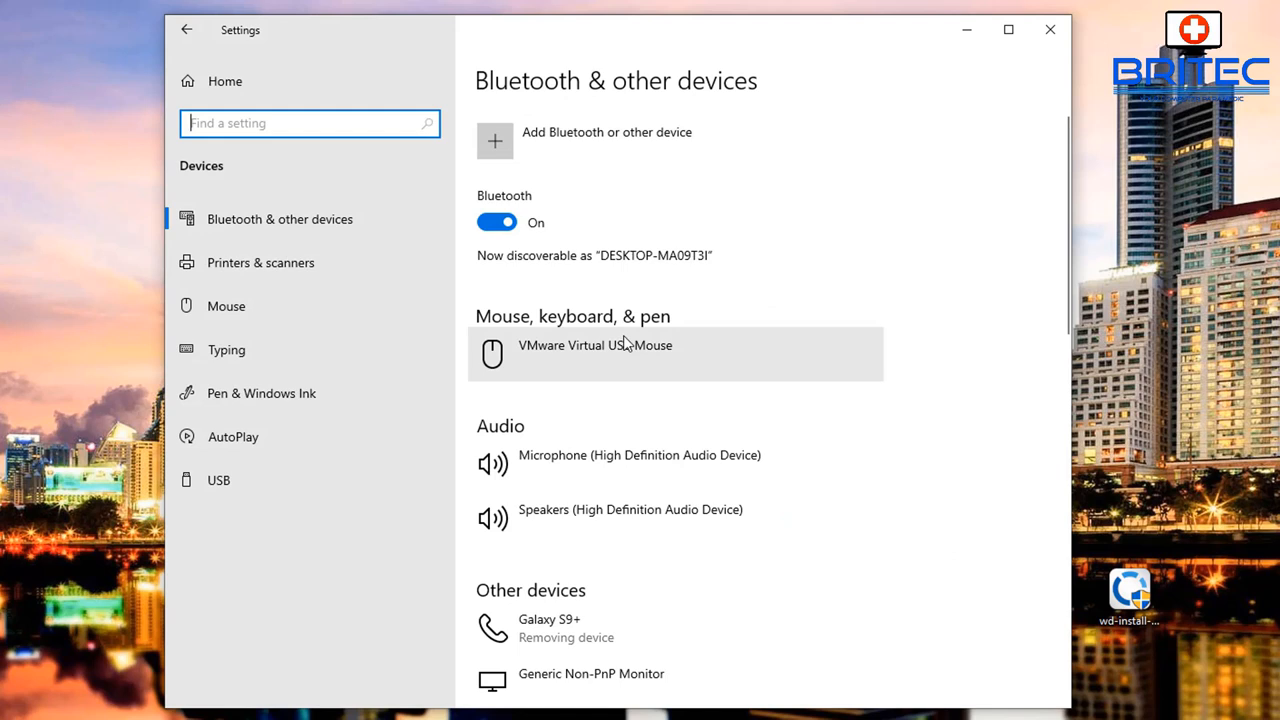
{"action": "mouse_move", "coordinate": [560, 628]}
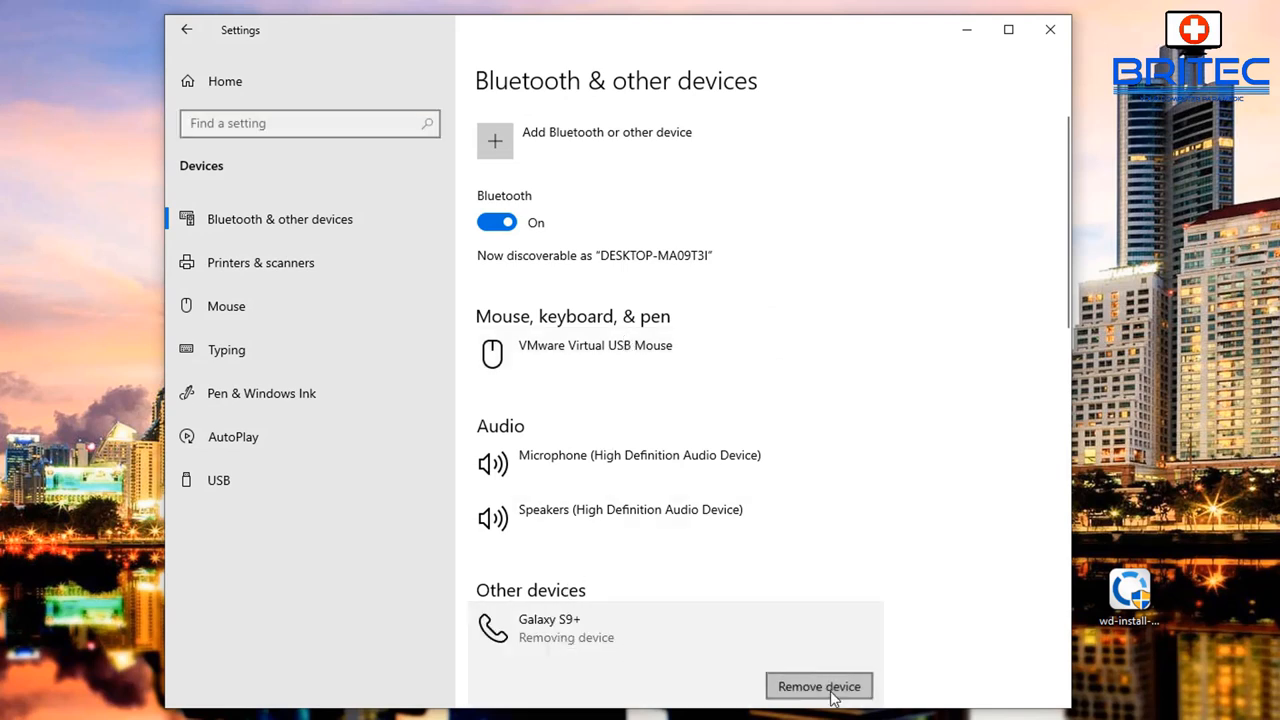
{"action": "left_click", "coordinate": [820, 686]}
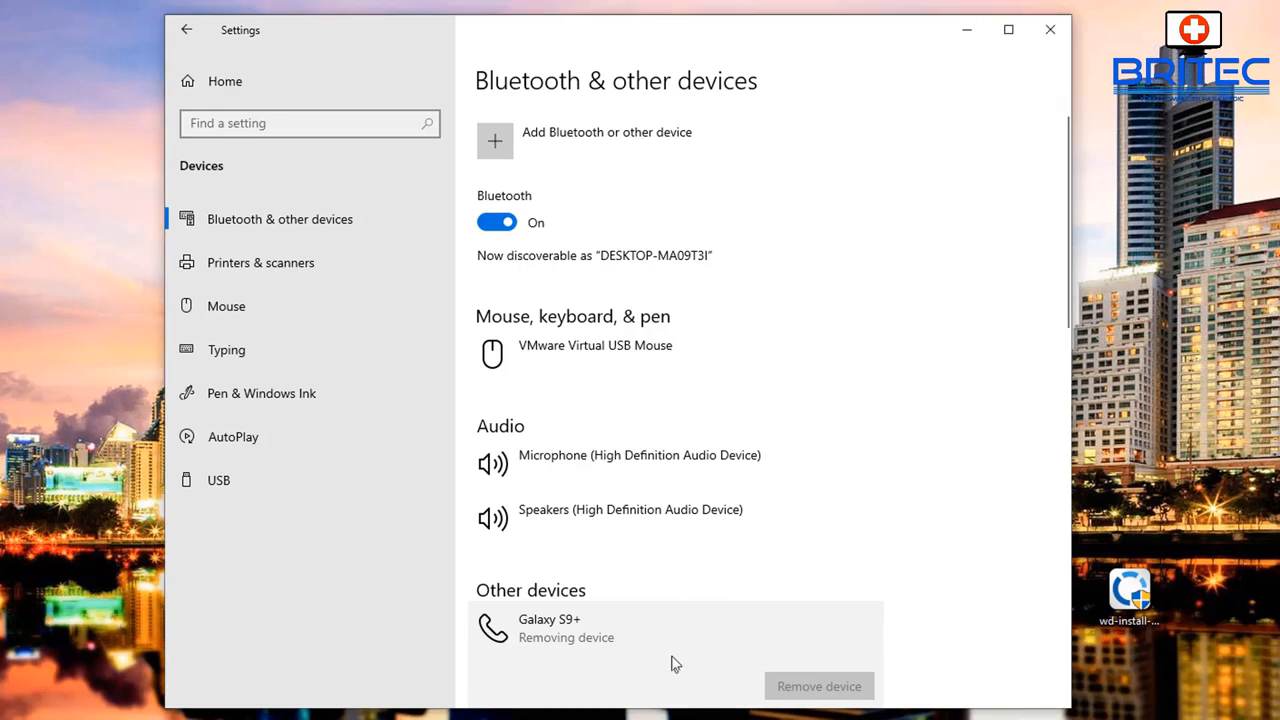
{"action": "scroll", "scroll_direction": "down", "scroll_amount": 3}
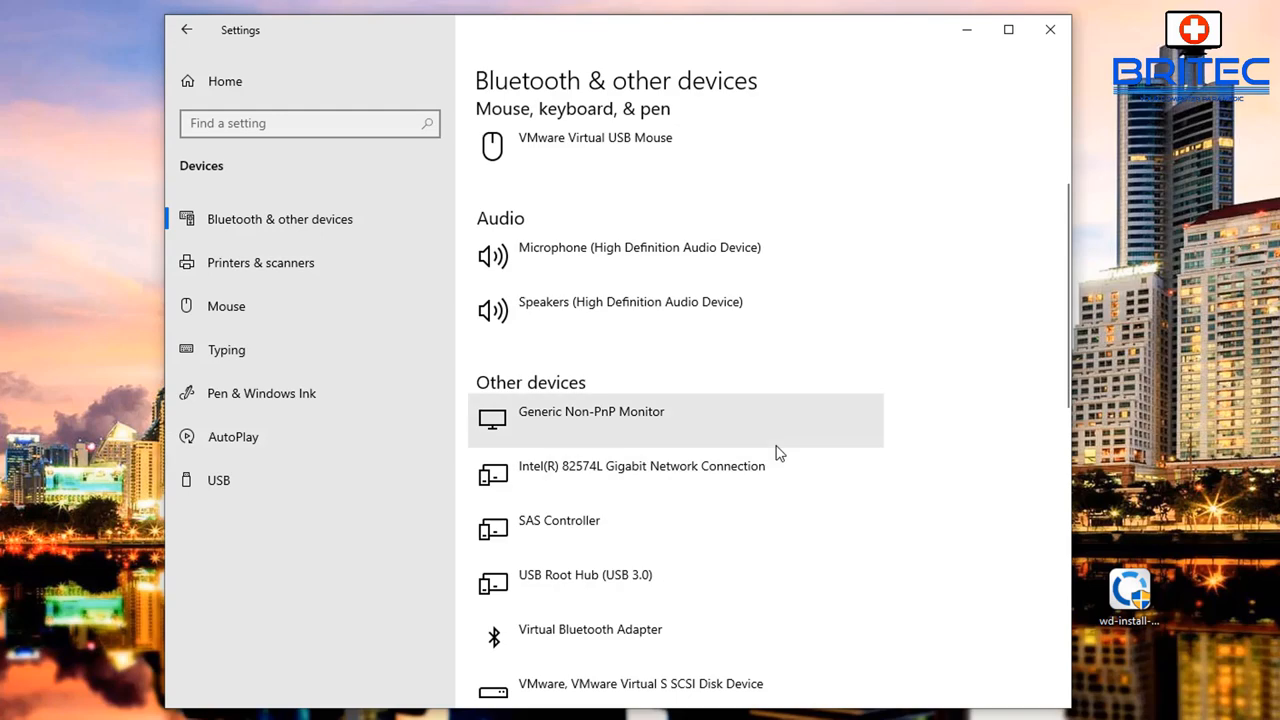
{"action": "mouse_move", "coordinate": [1036, 48]}
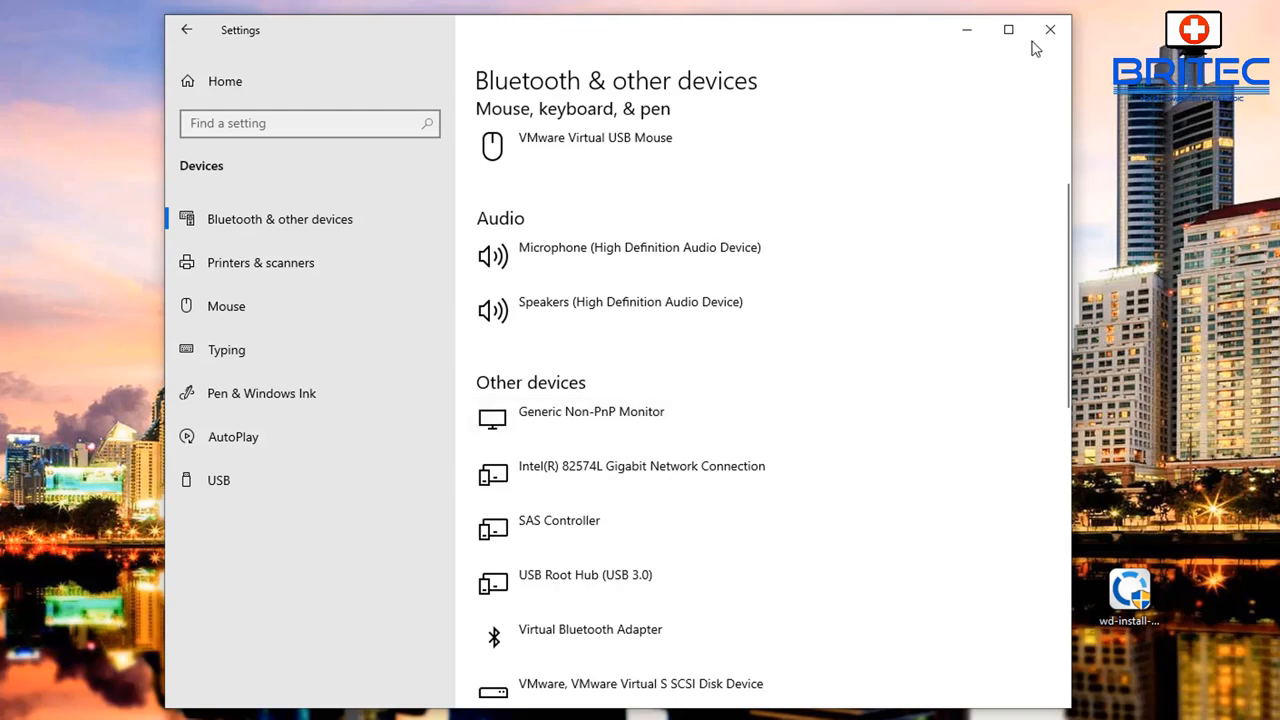
{"action": "left_click", "coordinate": [1050, 30]}
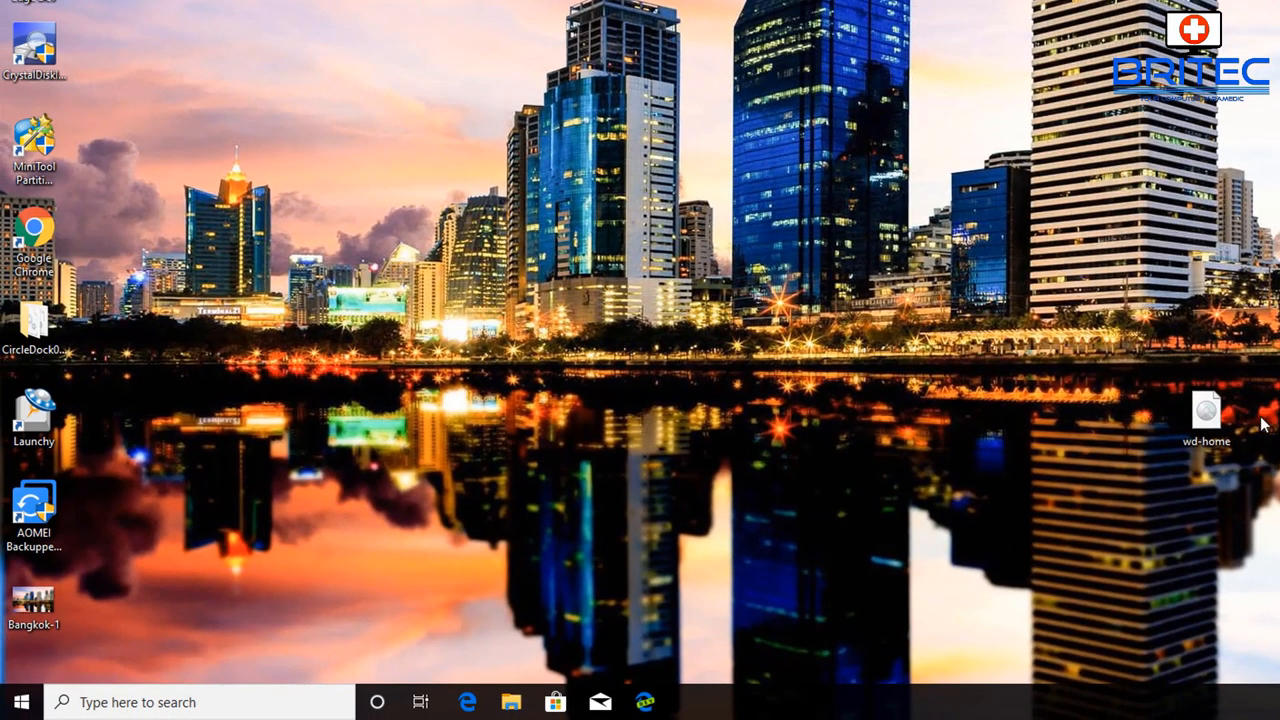
{"action": "left_click", "coordinate": [20, 700]}
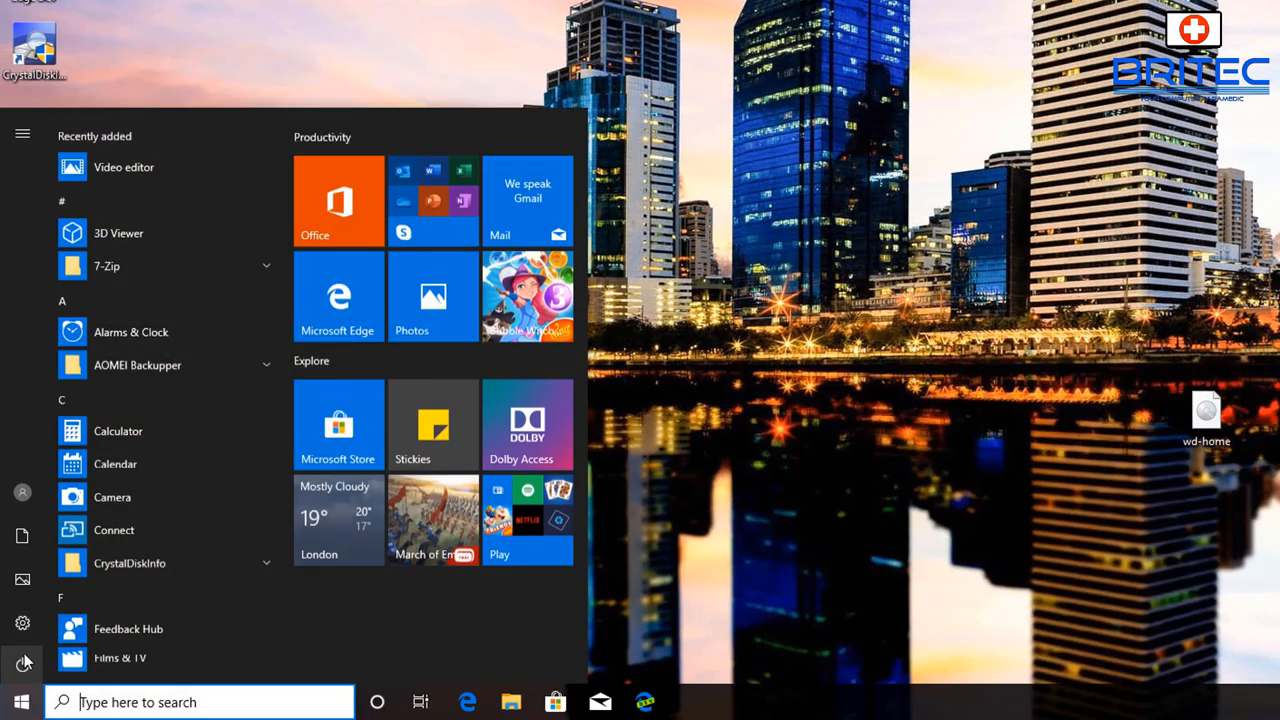
{"action": "left_click", "coordinate": [22, 622]}
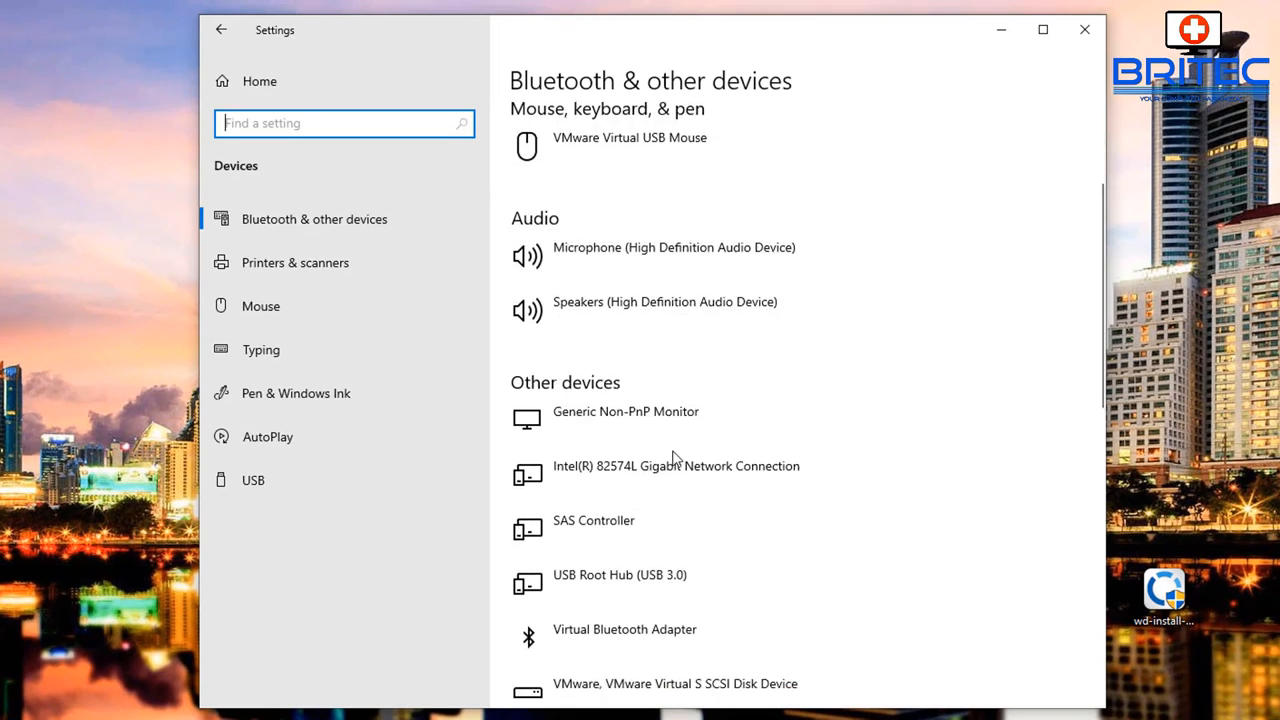
{"action": "scroll", "scroll_direction": "down", "scroll_amount": 3}
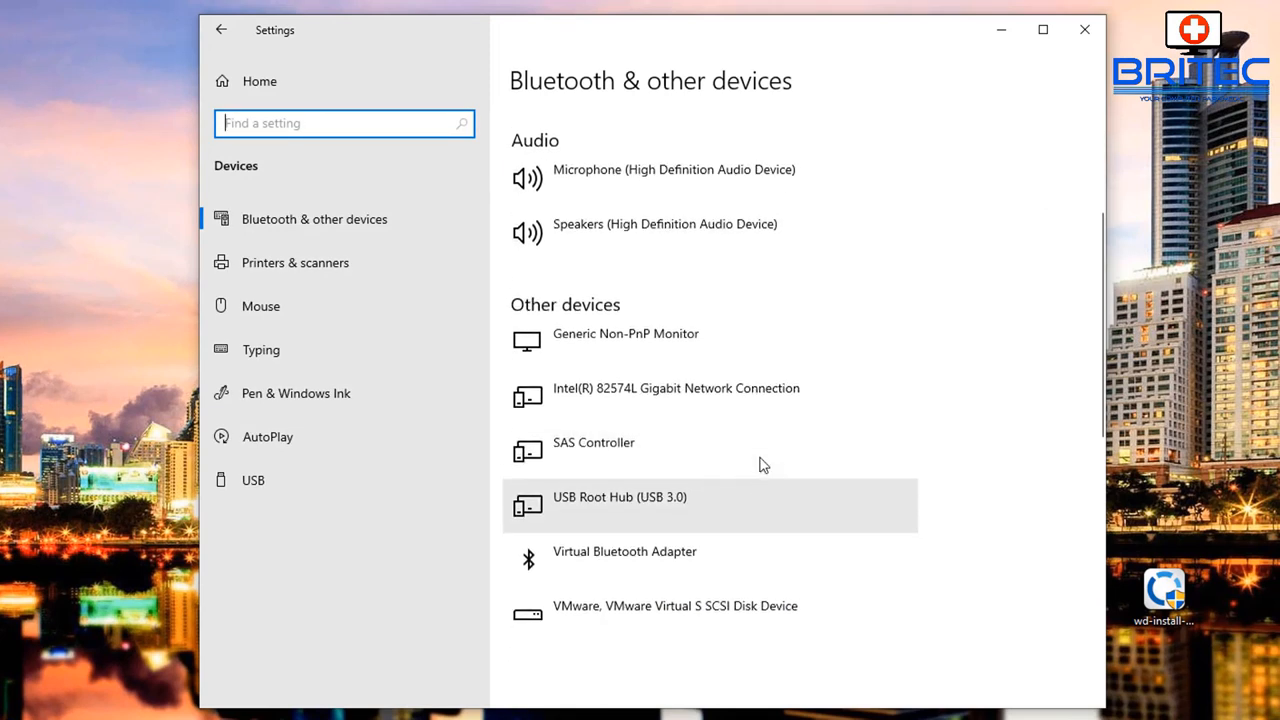
{"action": "scroll", "scroll_direction": "down", "scroll_amount": 3}
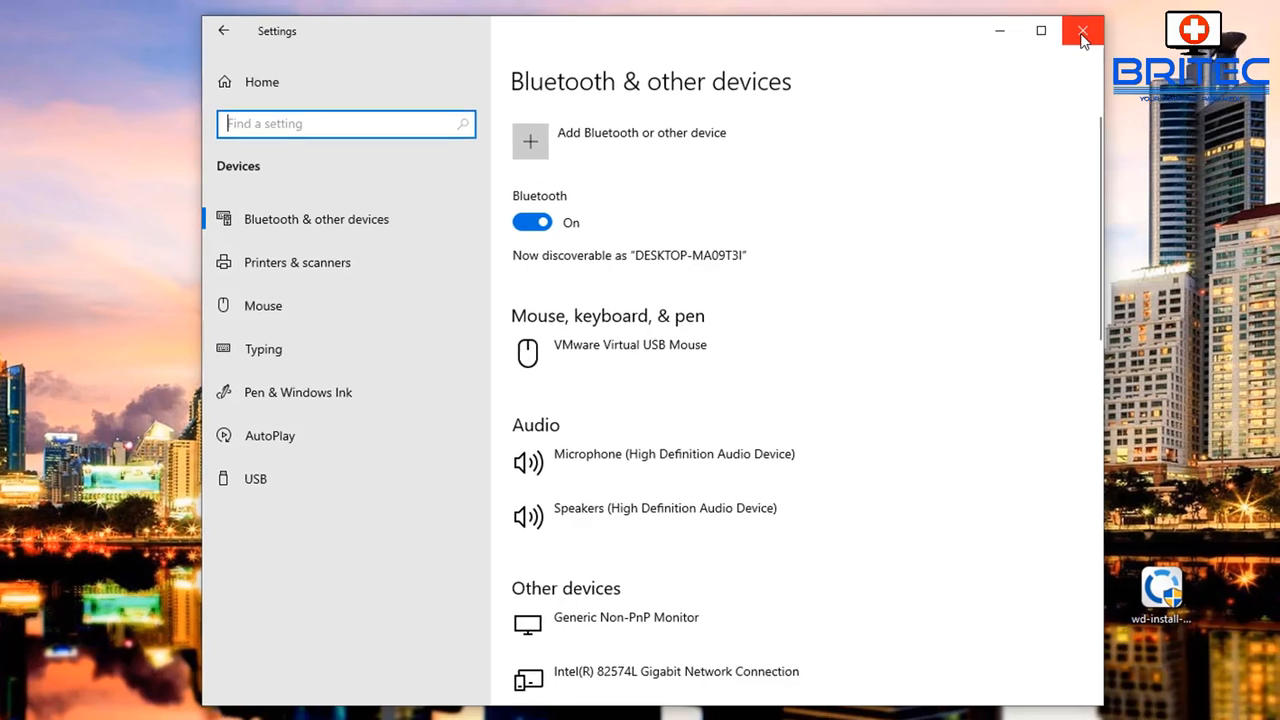
{"action": "left_click", "coordinate": [1080, 30]}
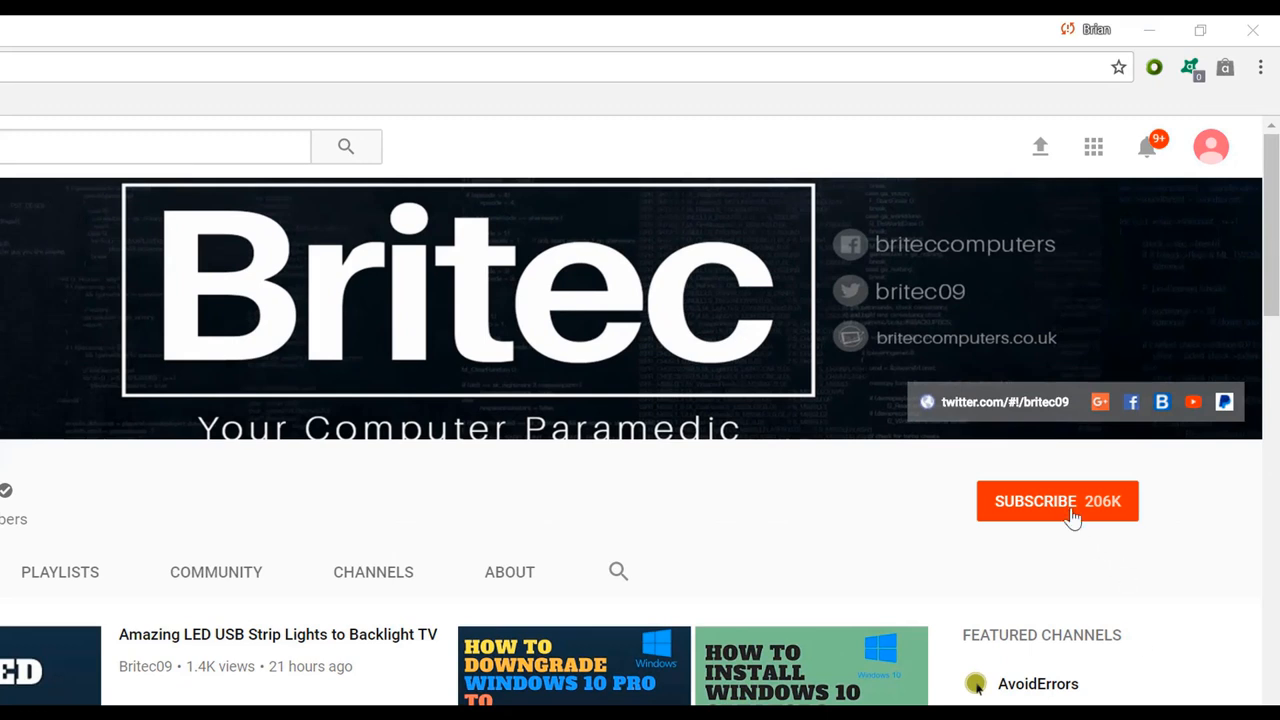
- Subscribe to the Britec YouTube channel
{"action": "left_click", "coordinate": [1056, 500]}
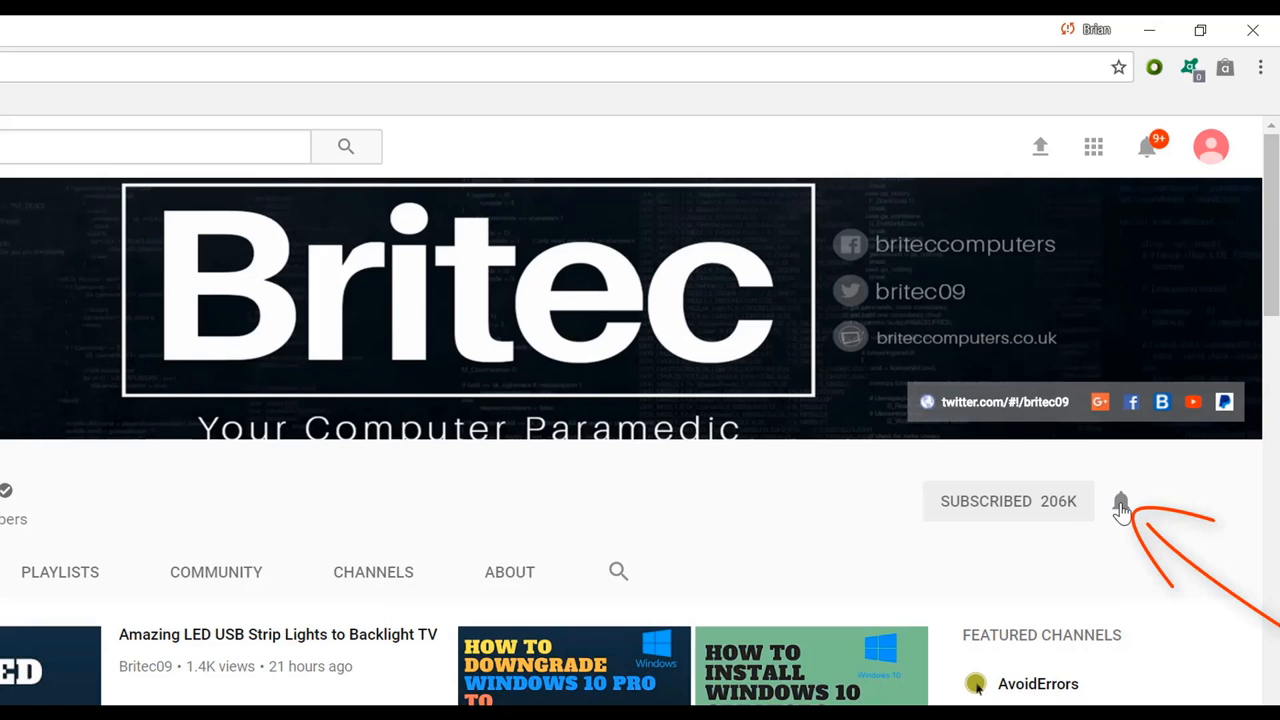
{"action": "mouse_move", "coordinate": [1120, 596]}
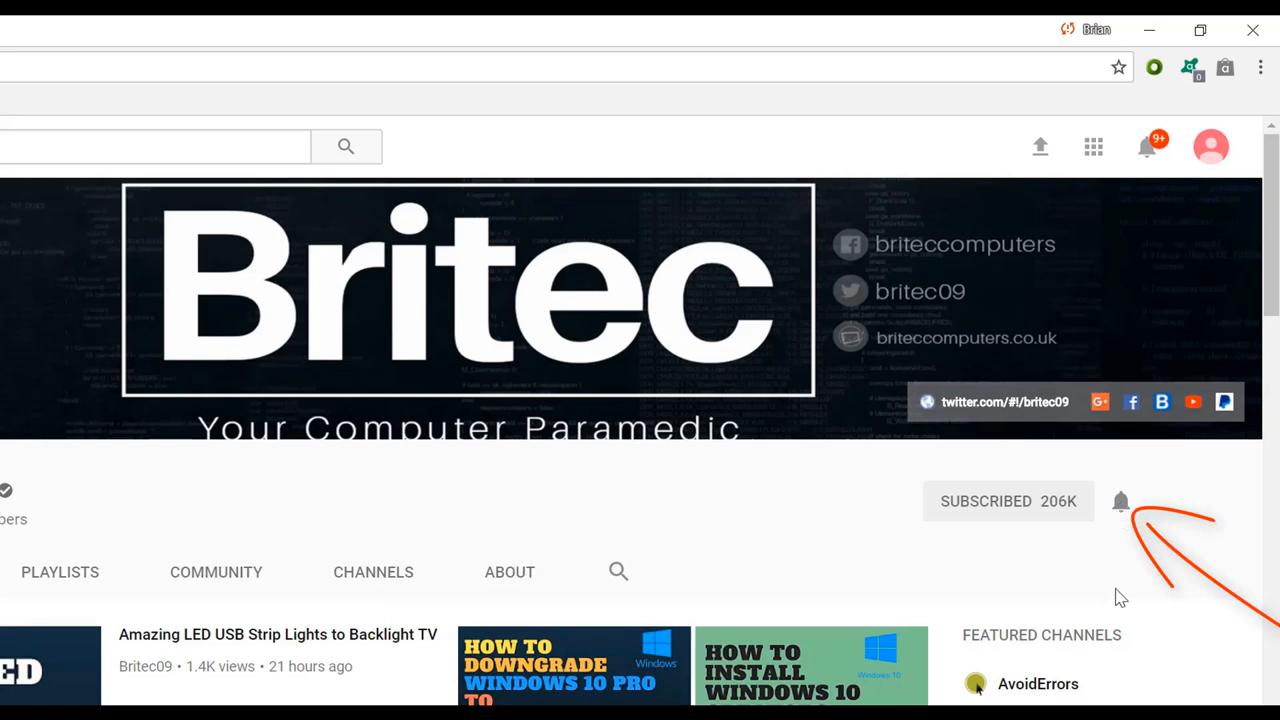